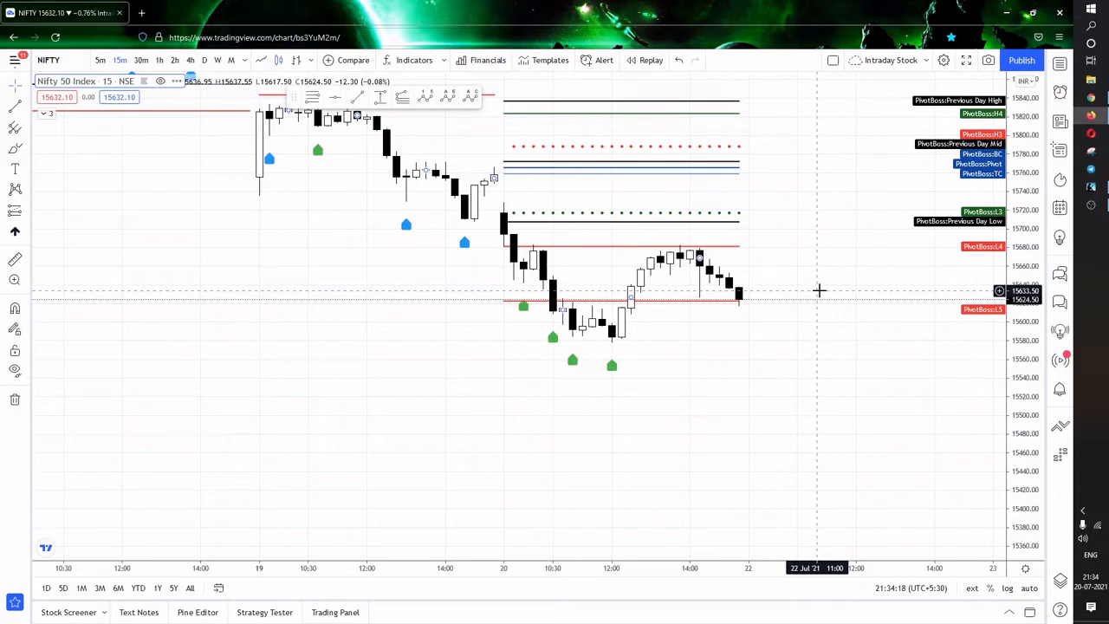
{"action": "mouse_move", "coordinate": [682, 306]}
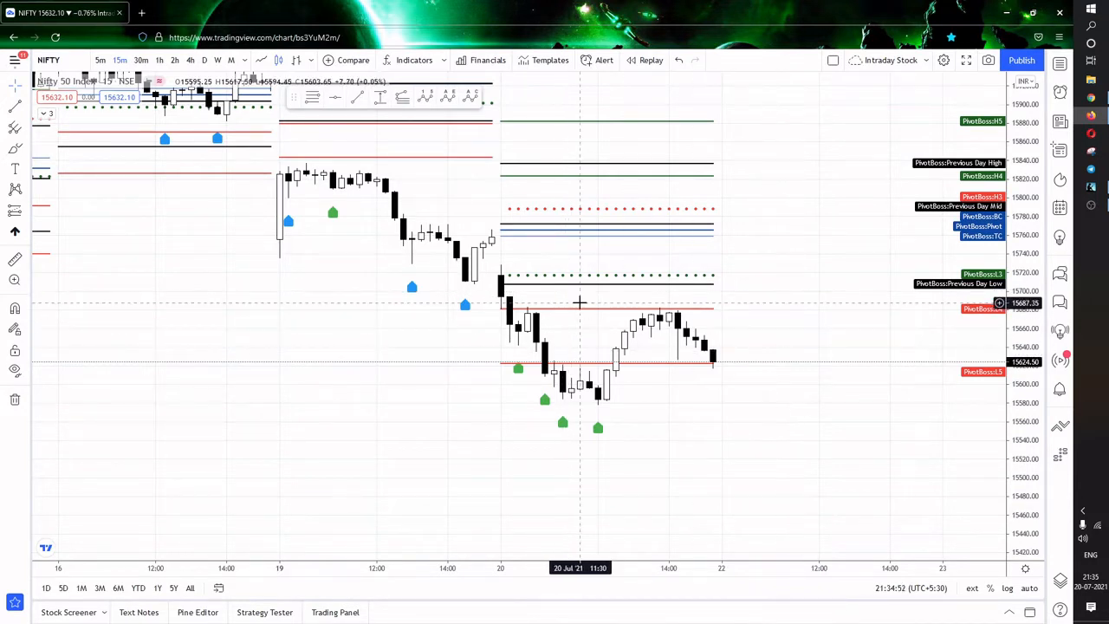
{"action": "mouse_move", "coordinate": [773, 211]}
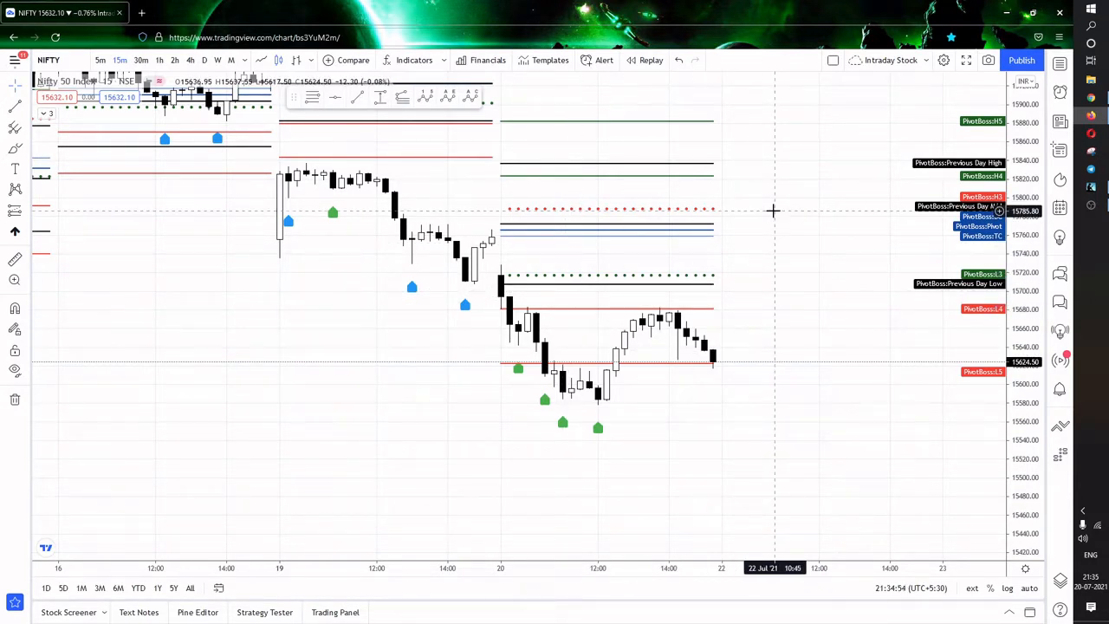
{"action": "mouse_move", "coordinate": [269, 210]}
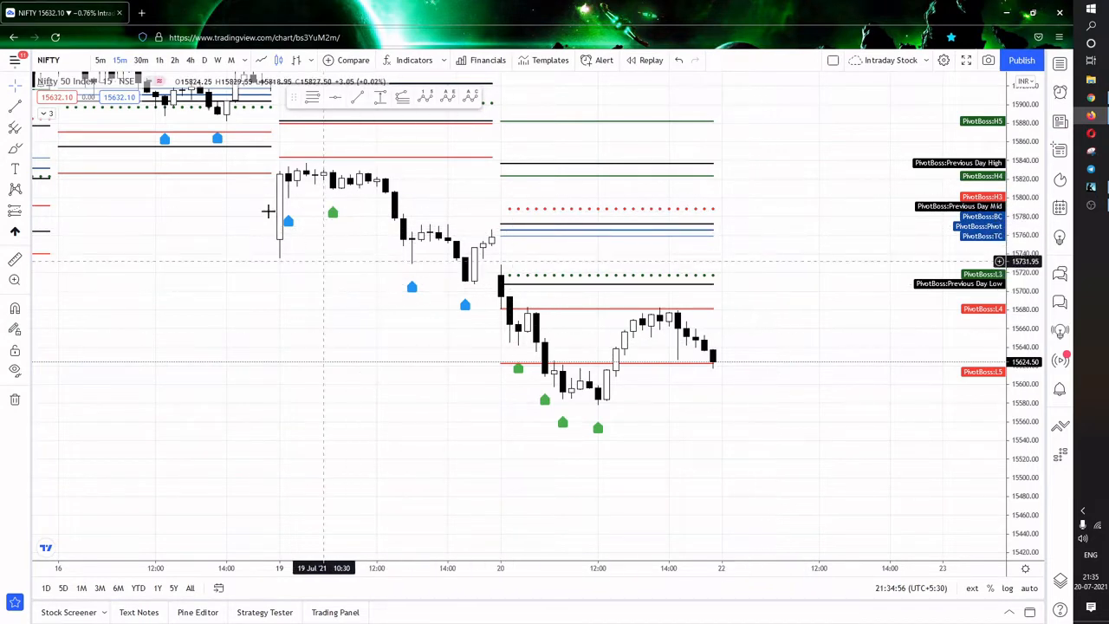
{"action": "mouse_move", "coordinate": [474, 235]}
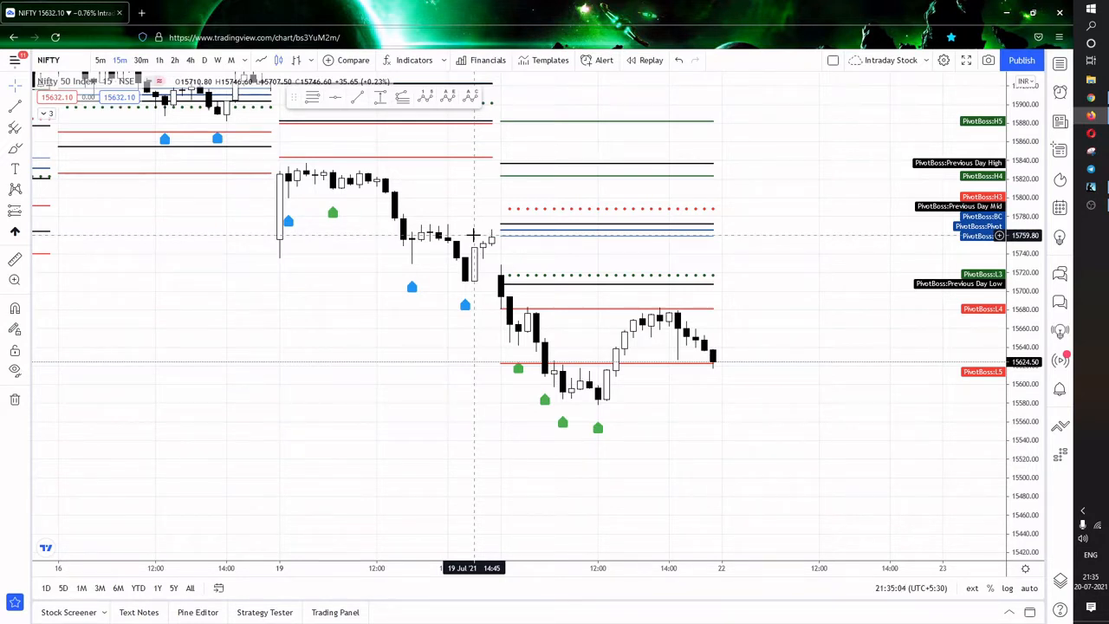
- Scroll the NSE BANKNIFTY 22-Jul-2021 option chain to near-the-money strikes, then return to Nifty
{"action": "left_click", "coordinate": [208, 9]}
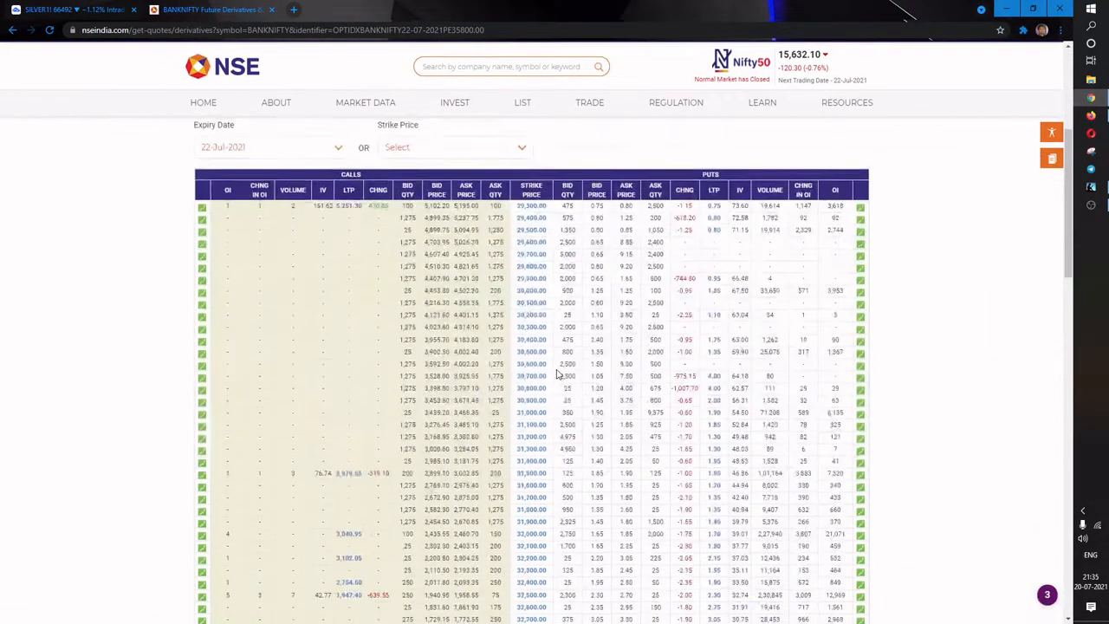
{"action": "scroll", "scroll_direction": "down", "scroll_amount": 3}
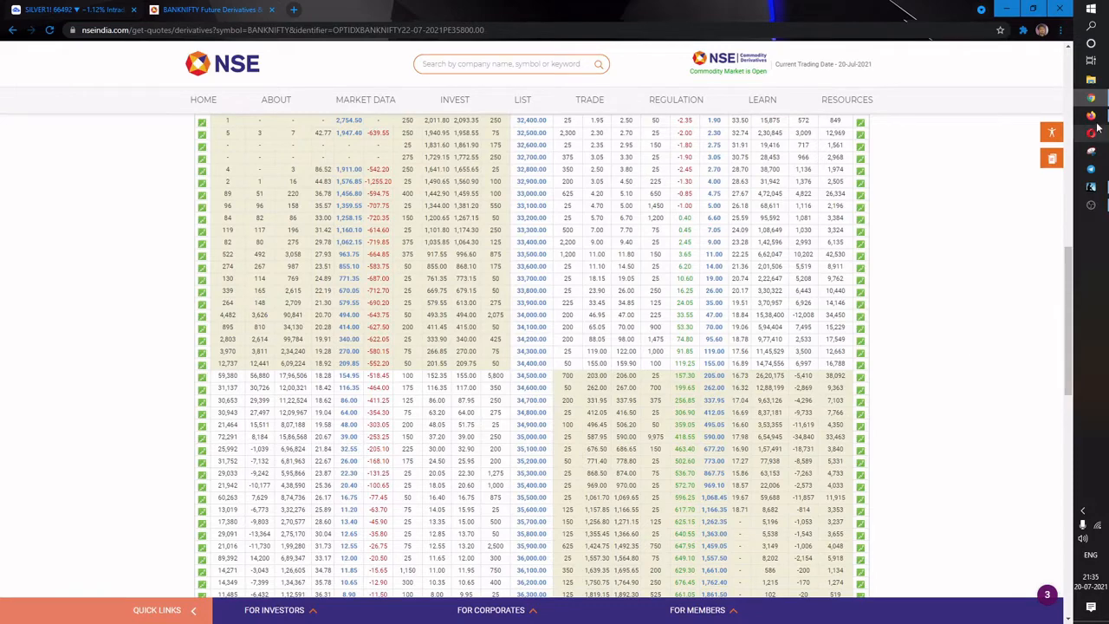
{"action": "left_click", "coordinate": [199, 10]}
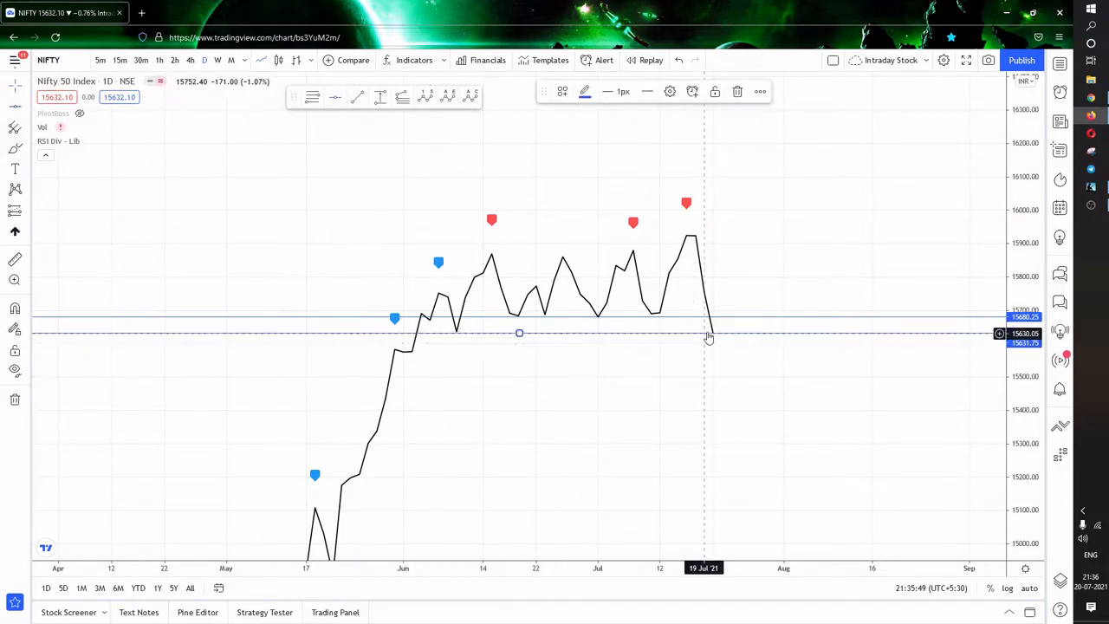
{"action": "mouse_move", "coordinate": [457, 333]}
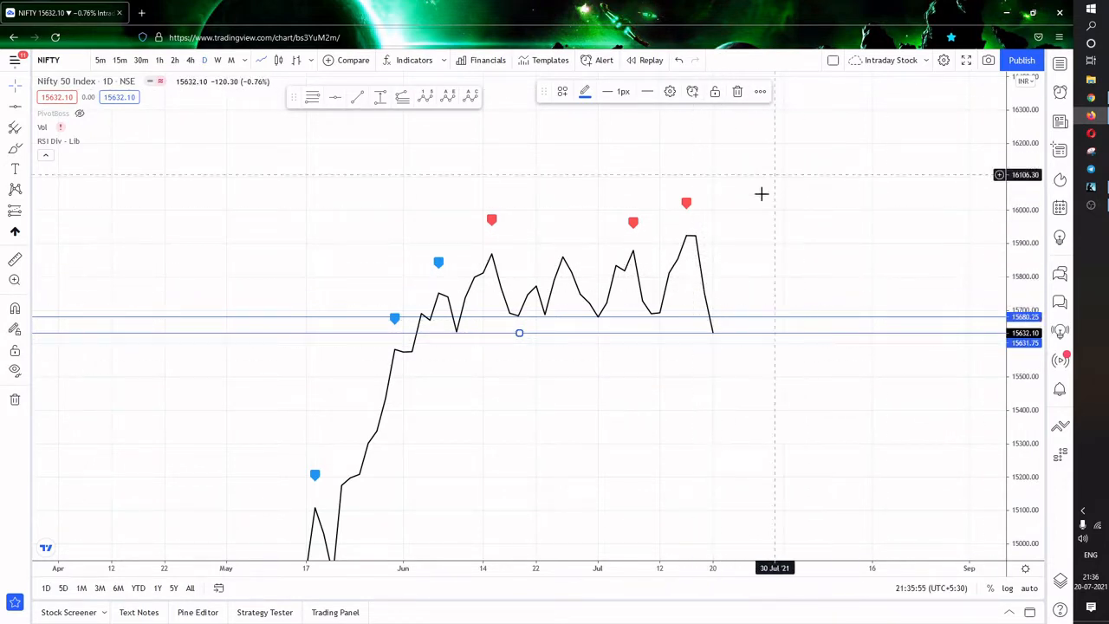
{"action": "mouse_move", "coordinate": [836, 374]}
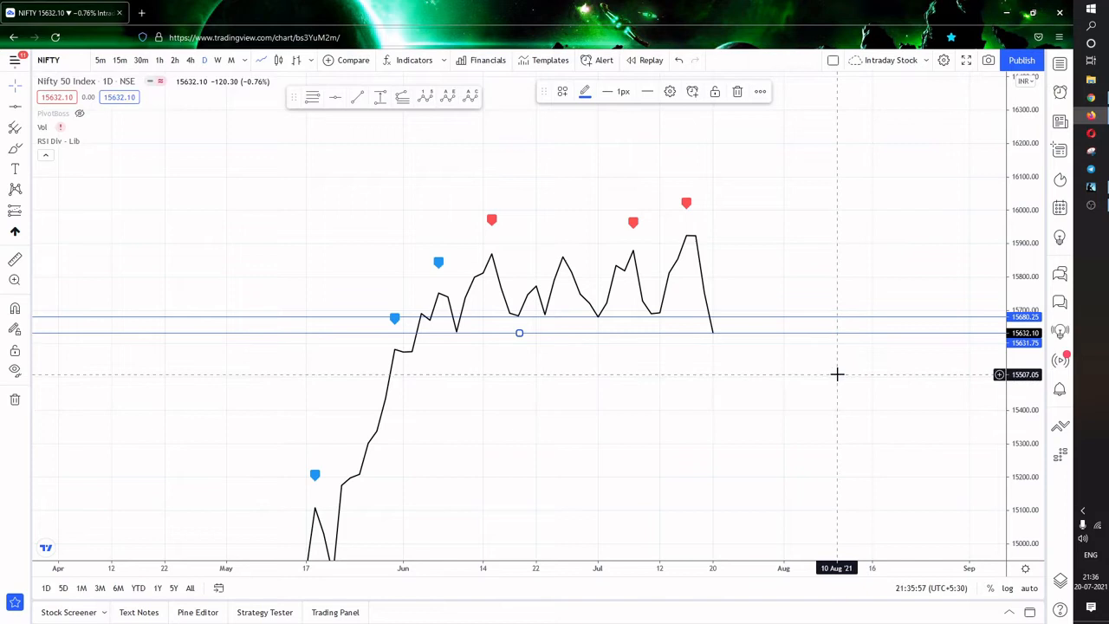
{"action": "mouse_move", "coordinate": [682, 309]}
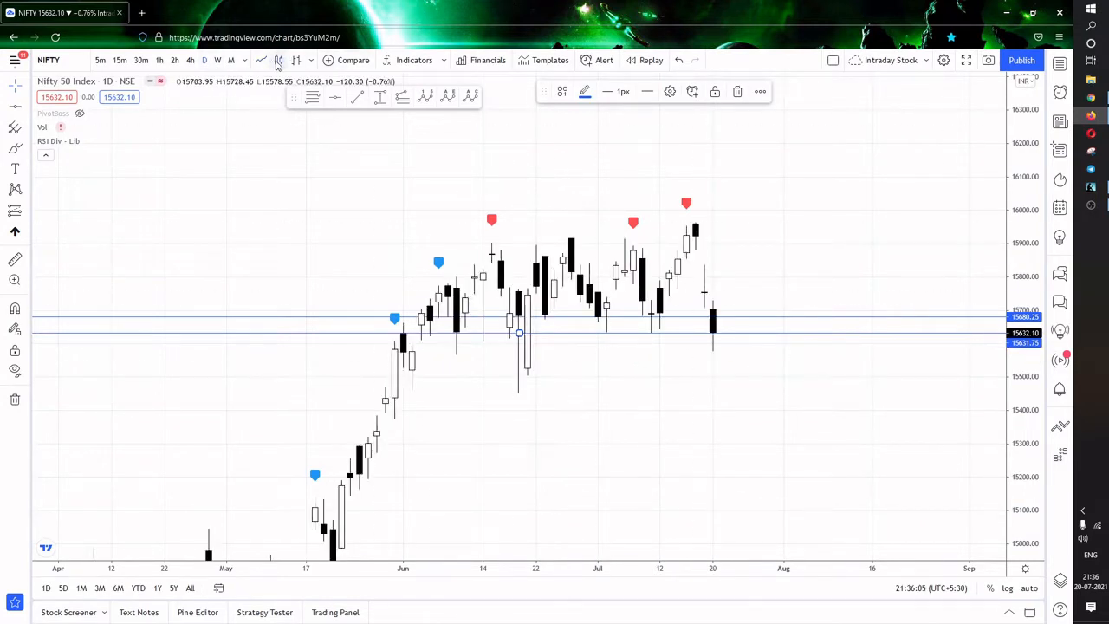
{"action": "mouse_move", "coordinate": [613, 336]}
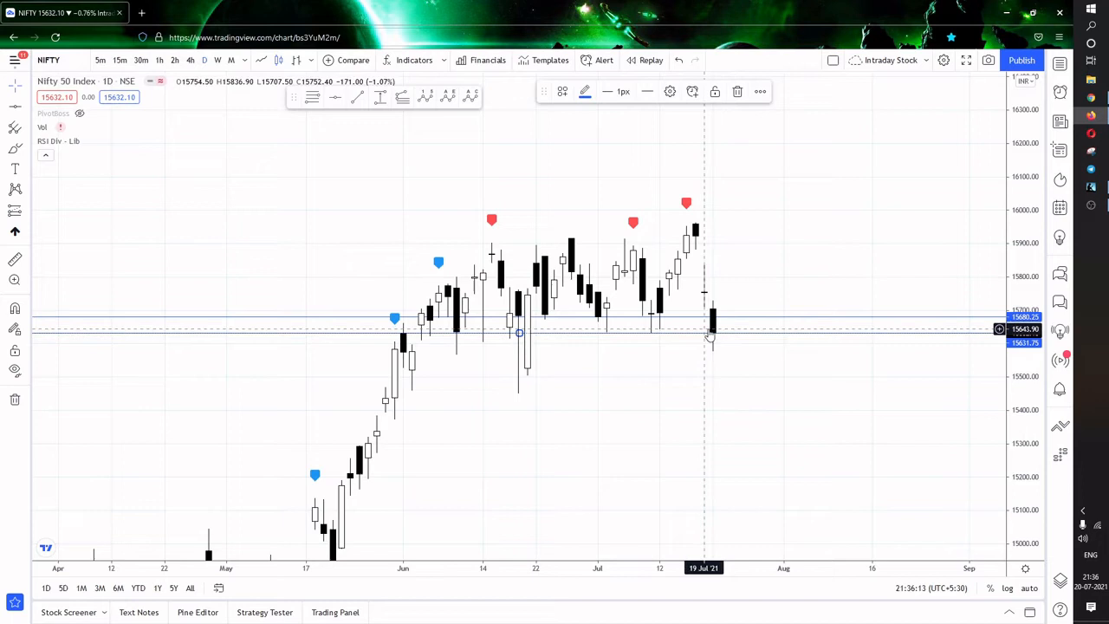
- Open the Nifty chart's context menu to switch to 15-minute candles
{"action": "right_click", "coordinate": [709, 336]}
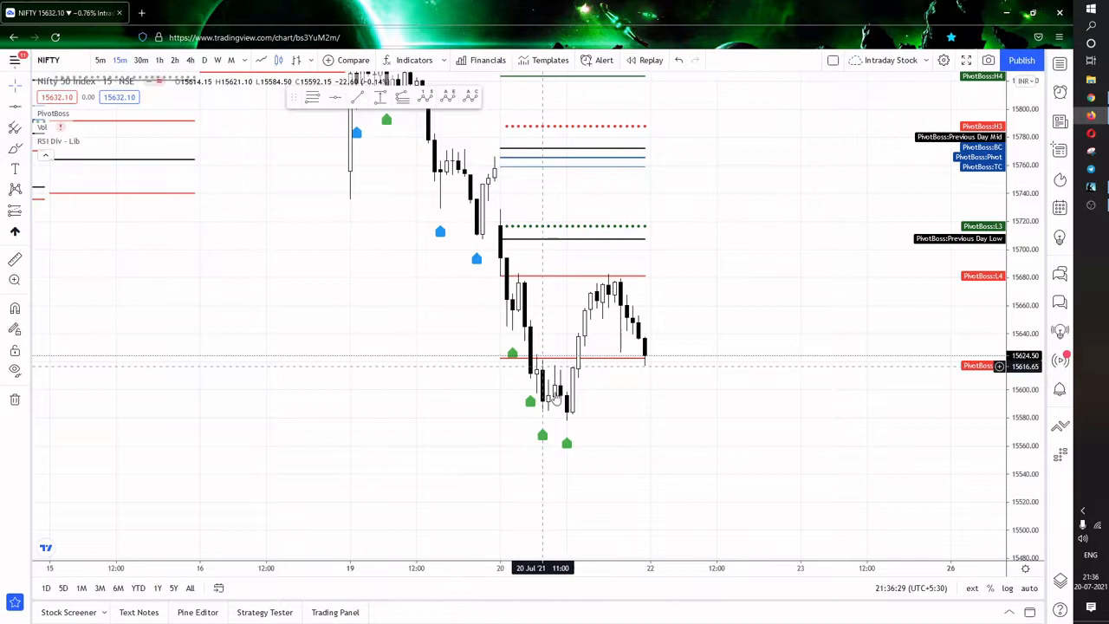
{"action": "mouse_move", "coordinate": [579, 204]}
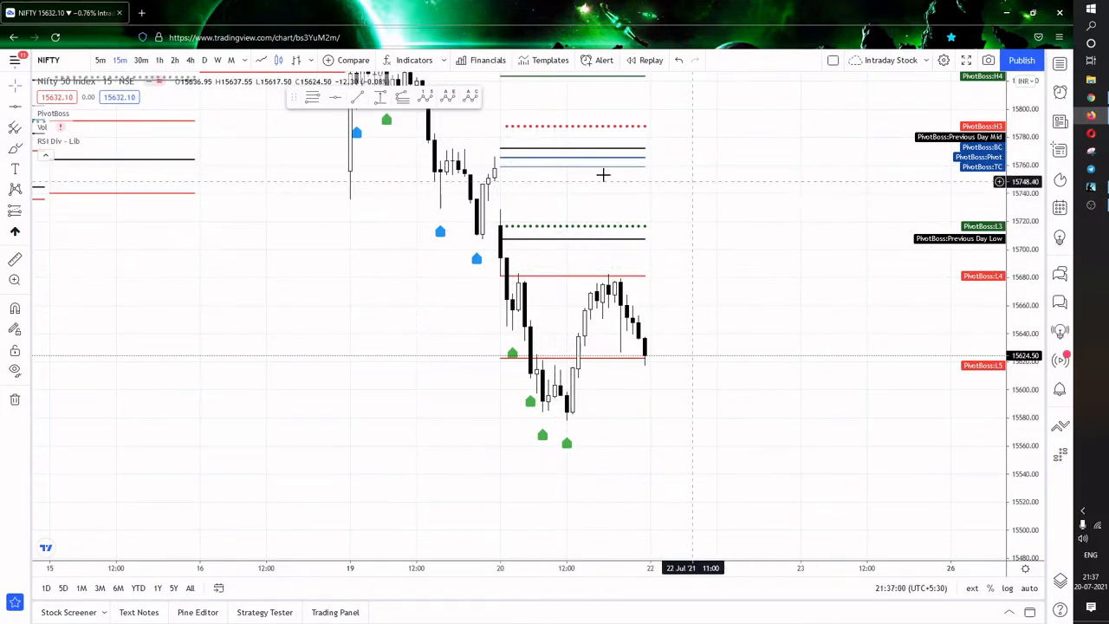
{"action": "mouse_move", "coordinate": [632, 239]}
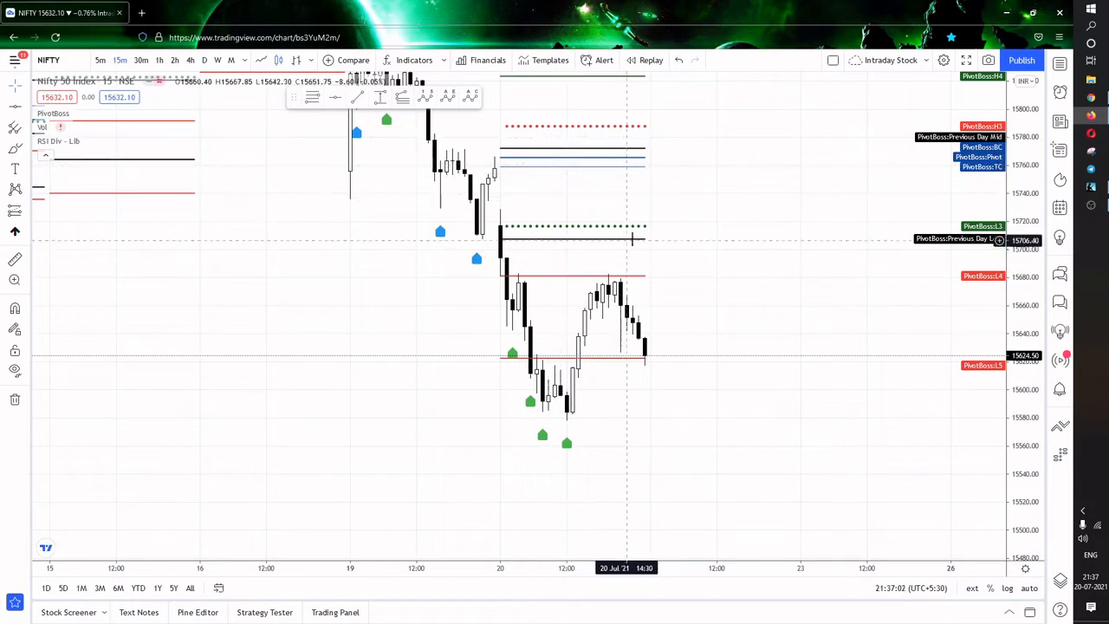
{"action": "mouse_move", "coordinate": [507, 228]}
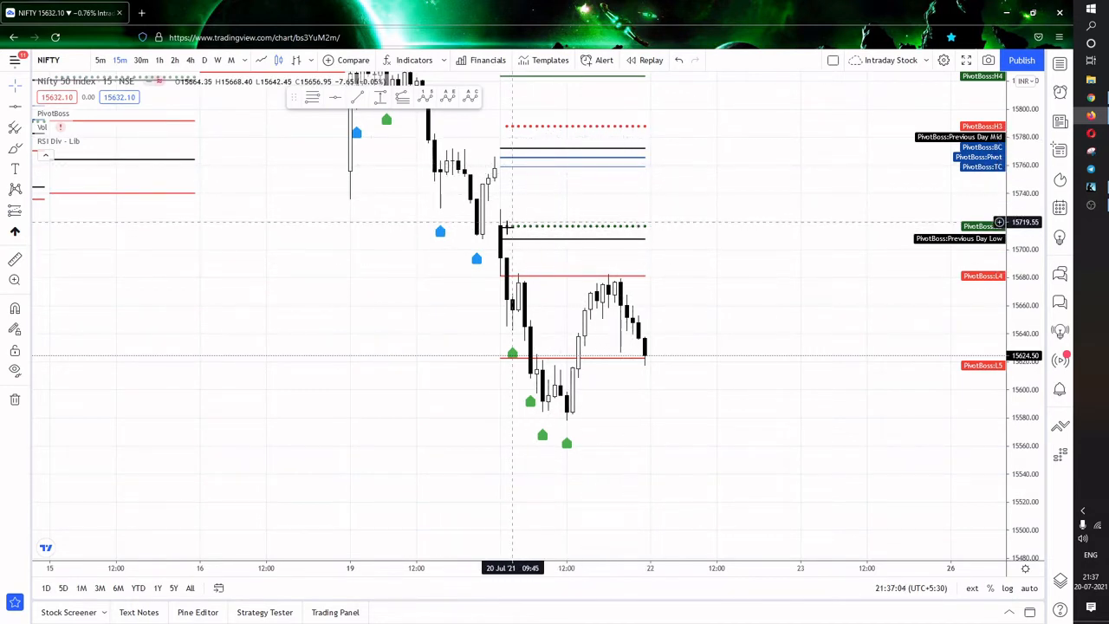
{"action": "mouse_move", "coordinate": [504, 242]}
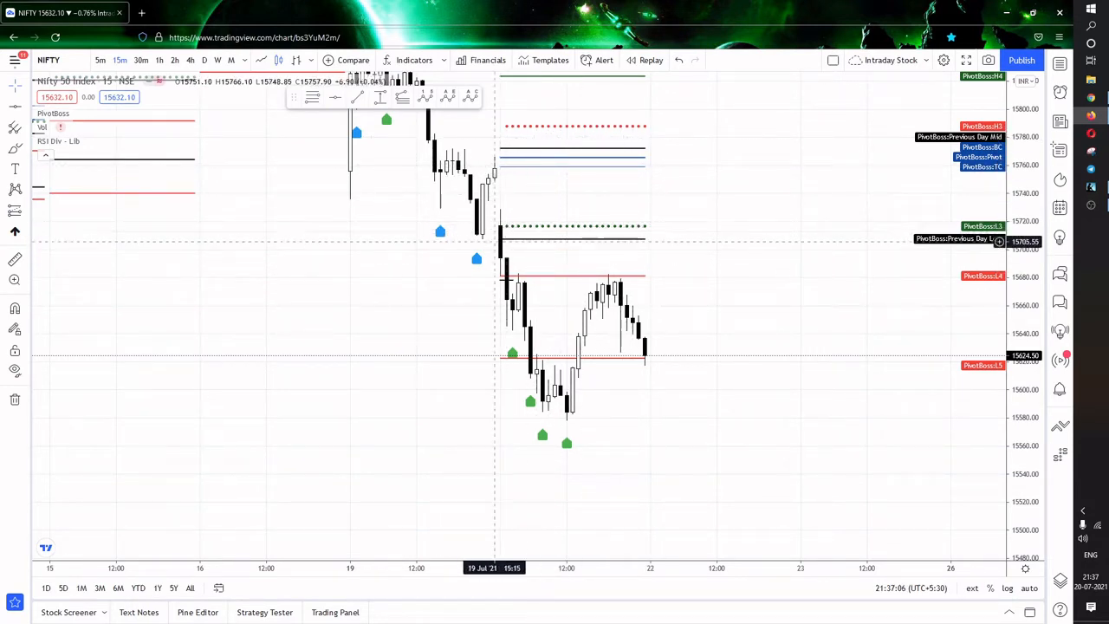
{"action": "mouse_move", "coordinate": [498, 268]}
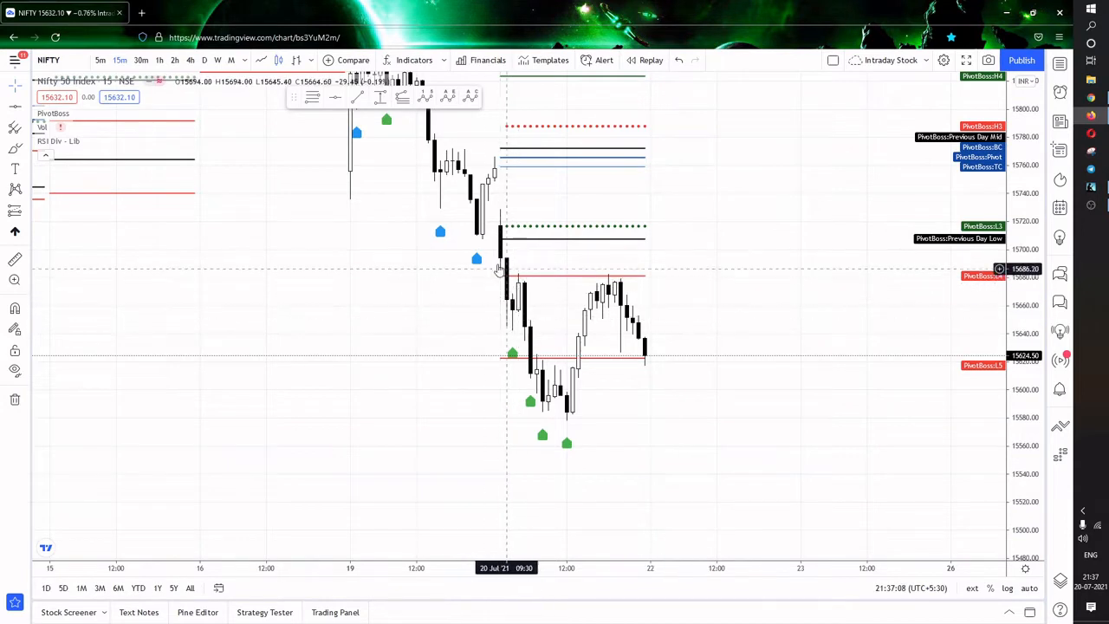
{"action": "mouse_move", "coordinate": [619, 433]}
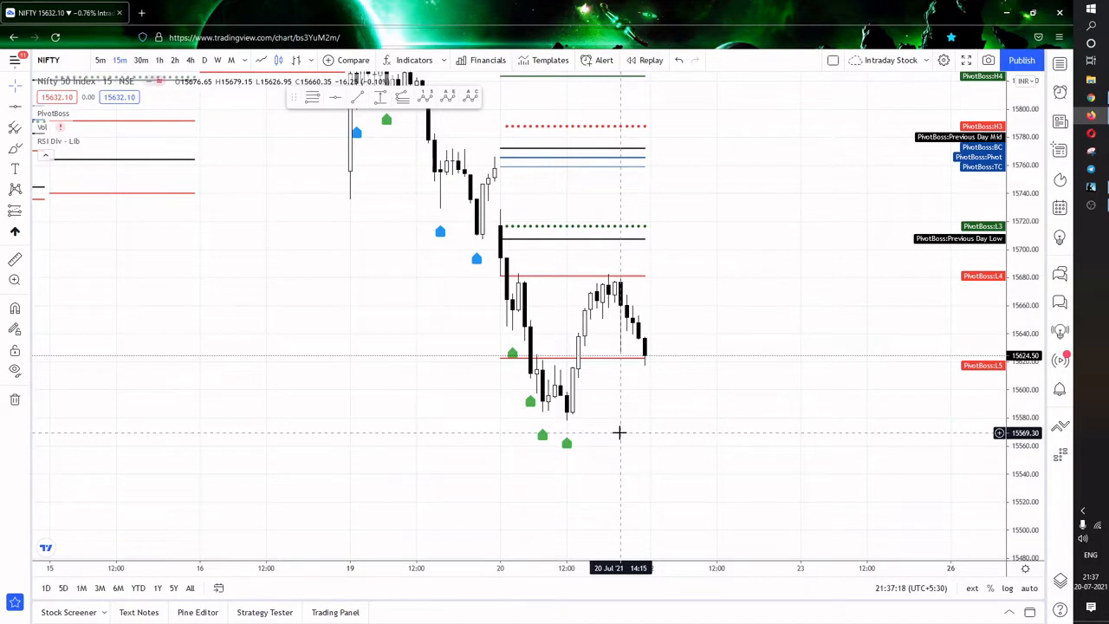
{"action": "mouse_move", "coordinate": [583, 384]}
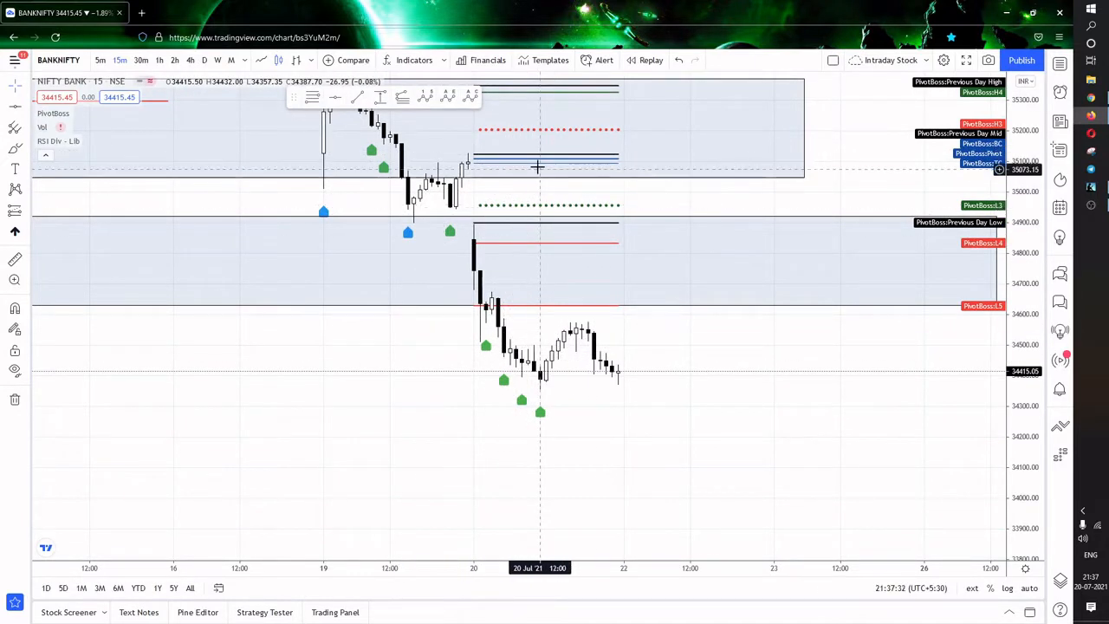
{"action": "mouse_move", "coordinate": [502, 316]}
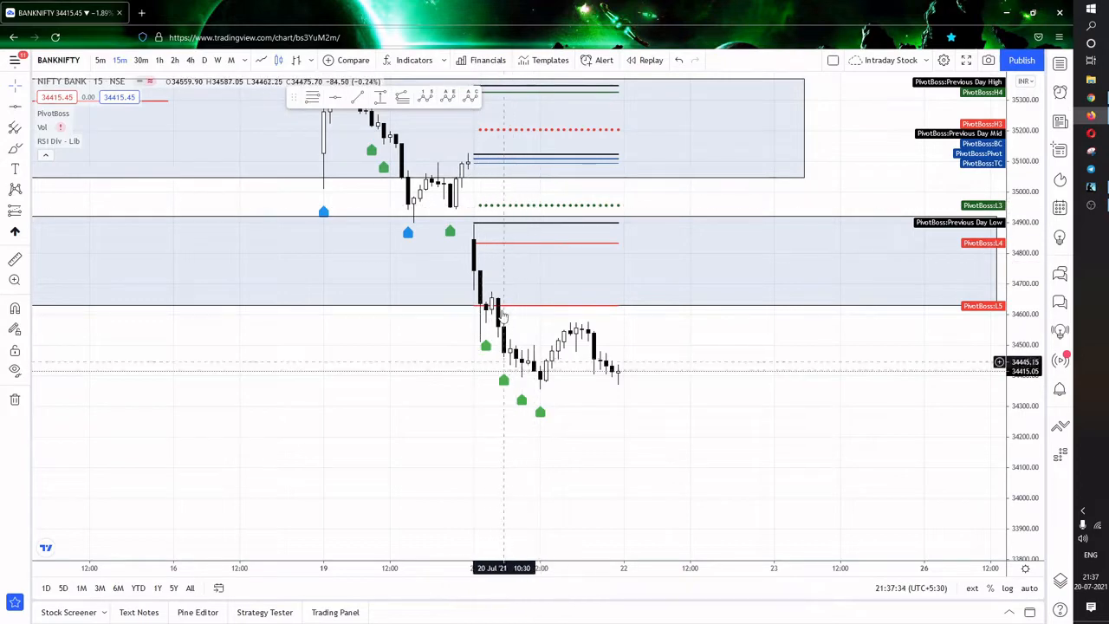
{"action": "mouse_move", "coordinate": [849, 185]}
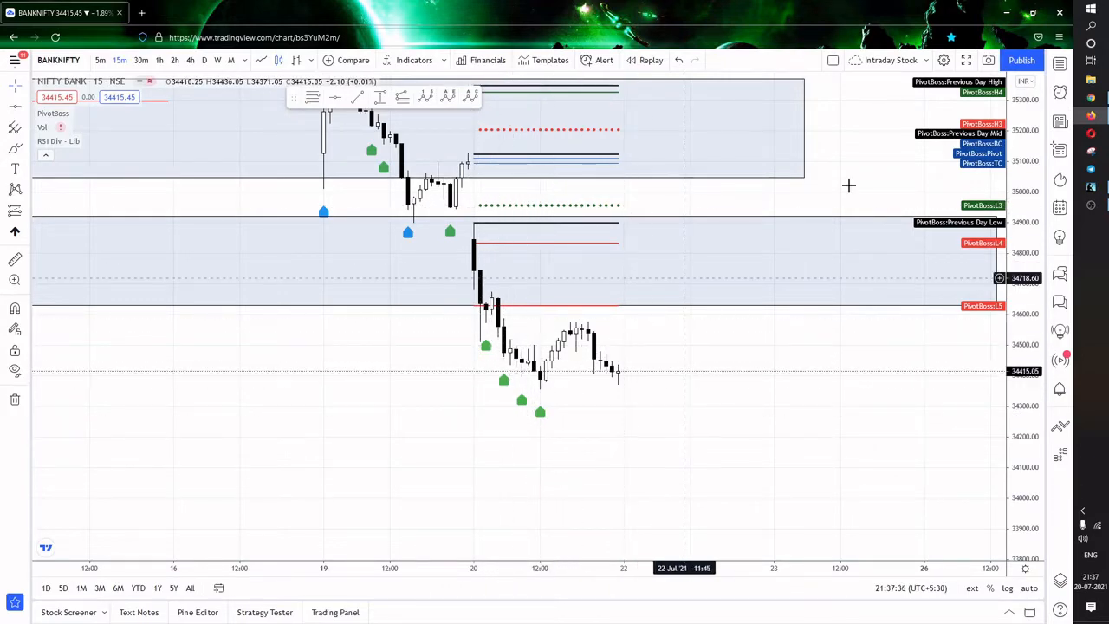
- Open Investing.com's Indices Futures table in a new tab and scroll through it
{"action": "left_click", "coordinate": [208, 10]}
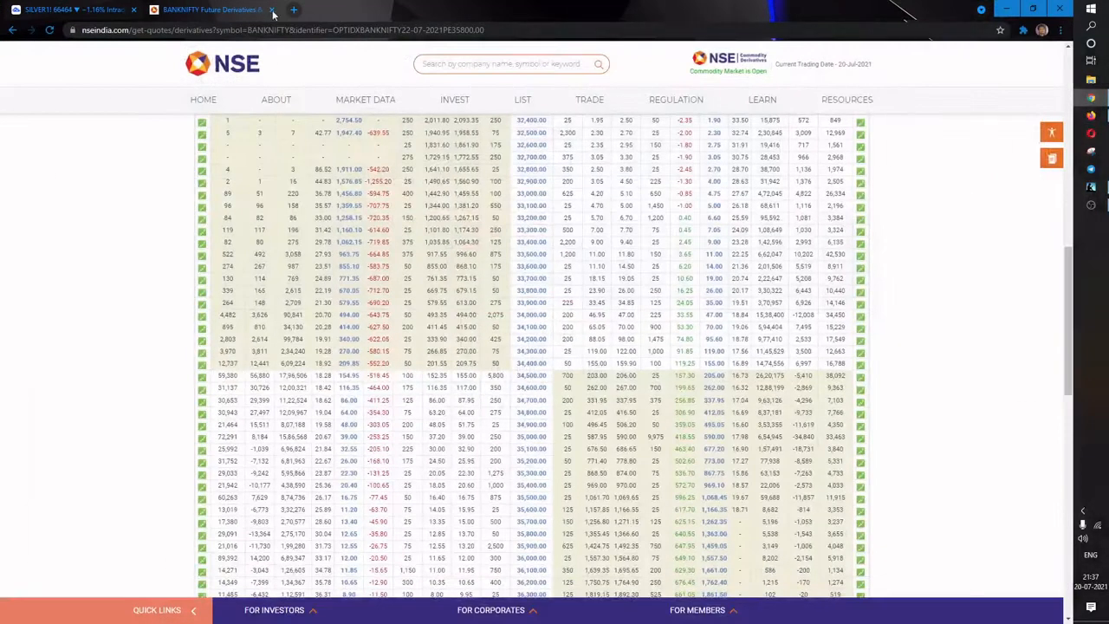
{"action": "left_click", "coordinate": [293, 10]}
{"action": "type", "text": "in.investing.com/indices/s-p-cnx-nifty-chart"}
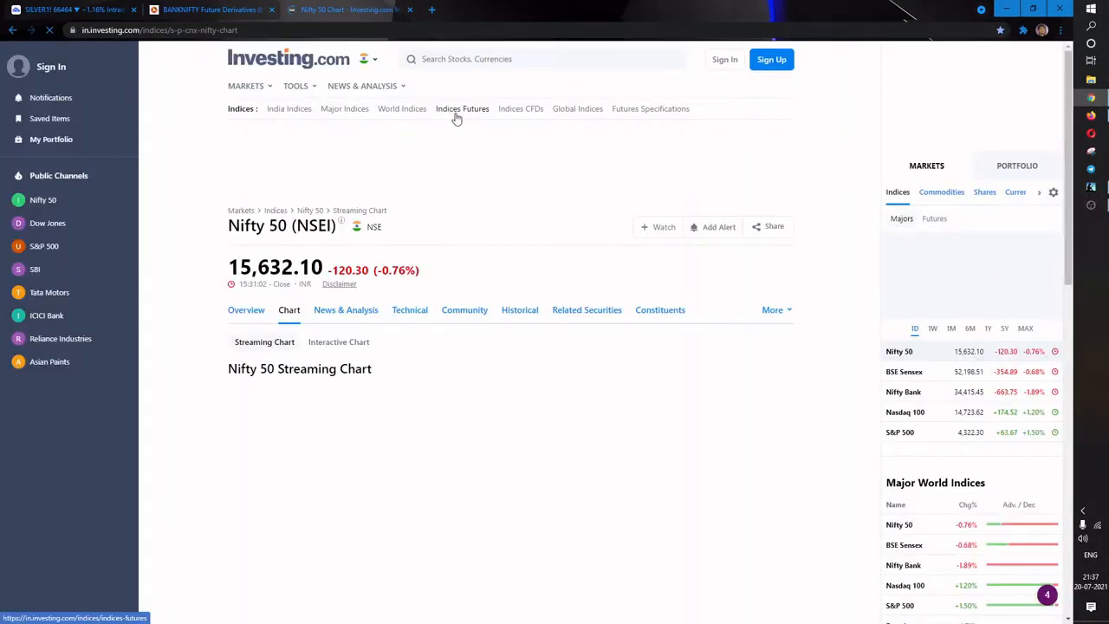
{"action": "left_click", "coordinate": [461, 109]}
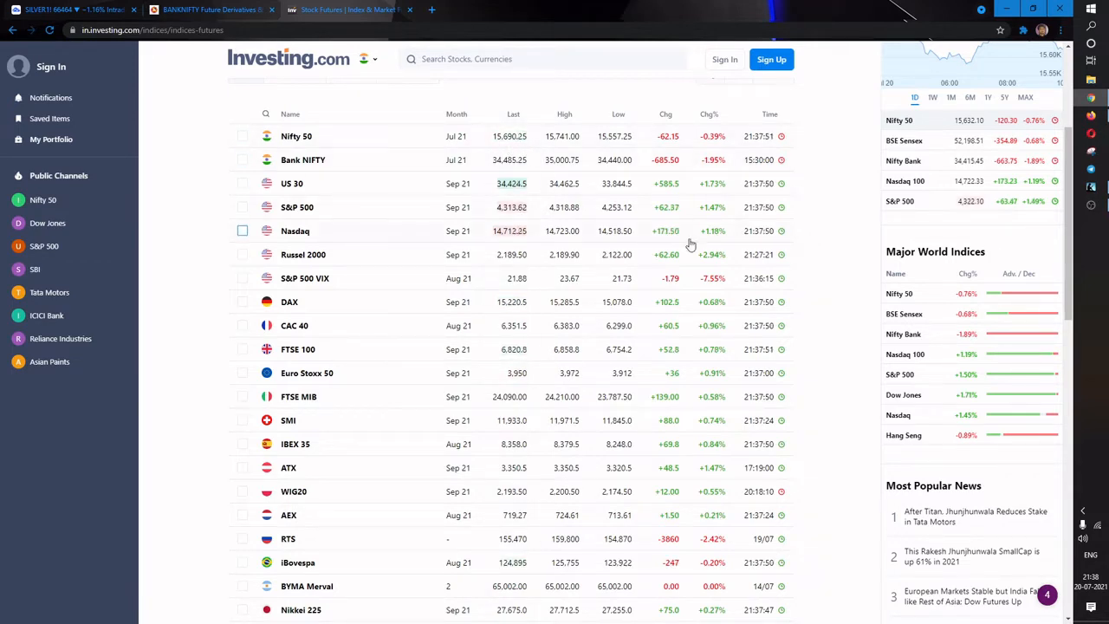
{"action": "mouse_move", "coordinate": [697, 182]}
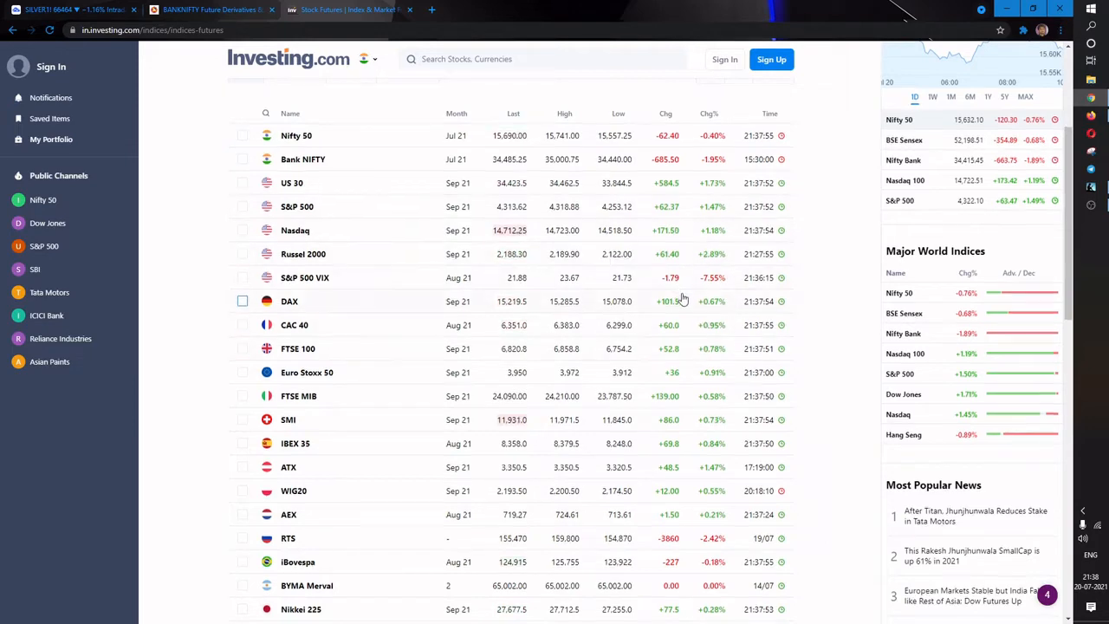
{"action": "scroll", "scroll_direction": "down", "scroll_amount": 3}
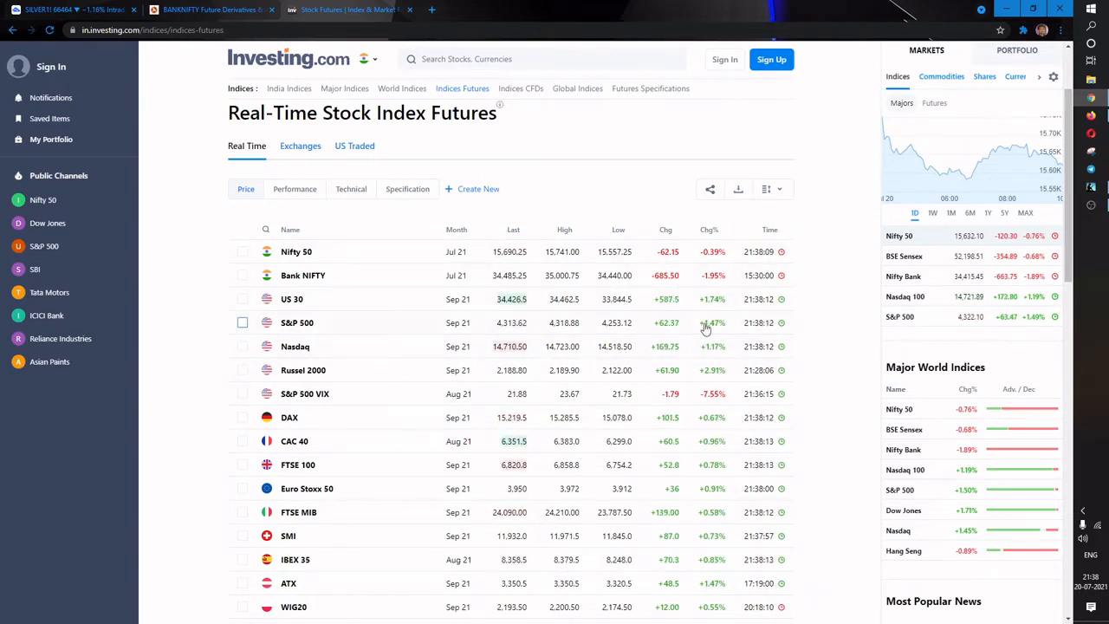
{"action": "mouse_move", "coordinate": [664, 359]}
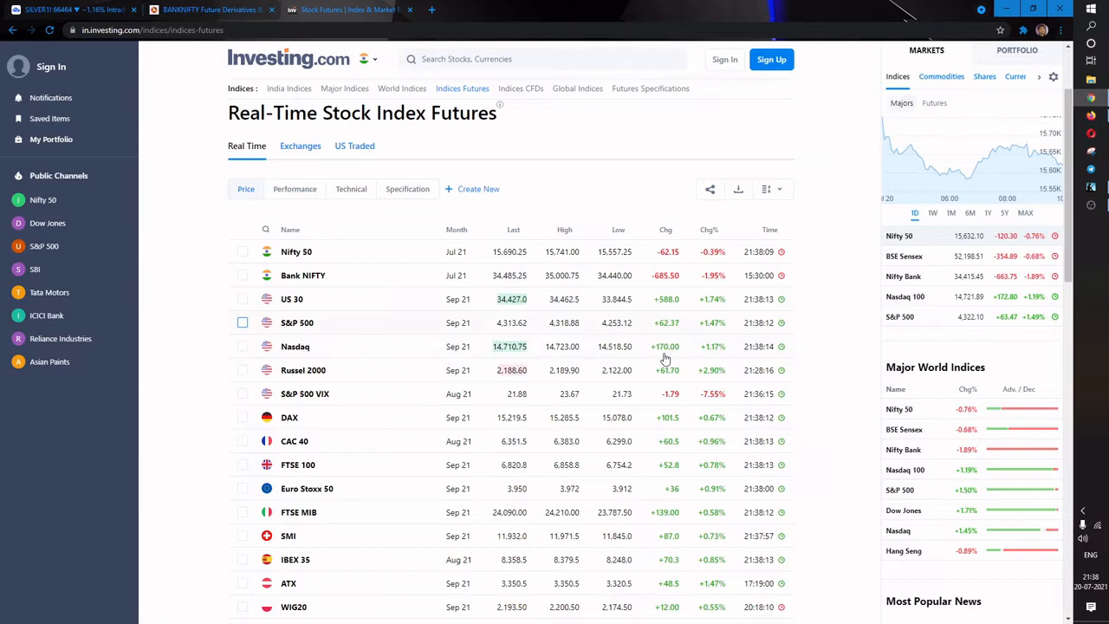
- Return to TradingView's BANKNIFTY 15-minute chart with PivotBoss levels
{"action": "left_click", "coordinate": [208, 9]}
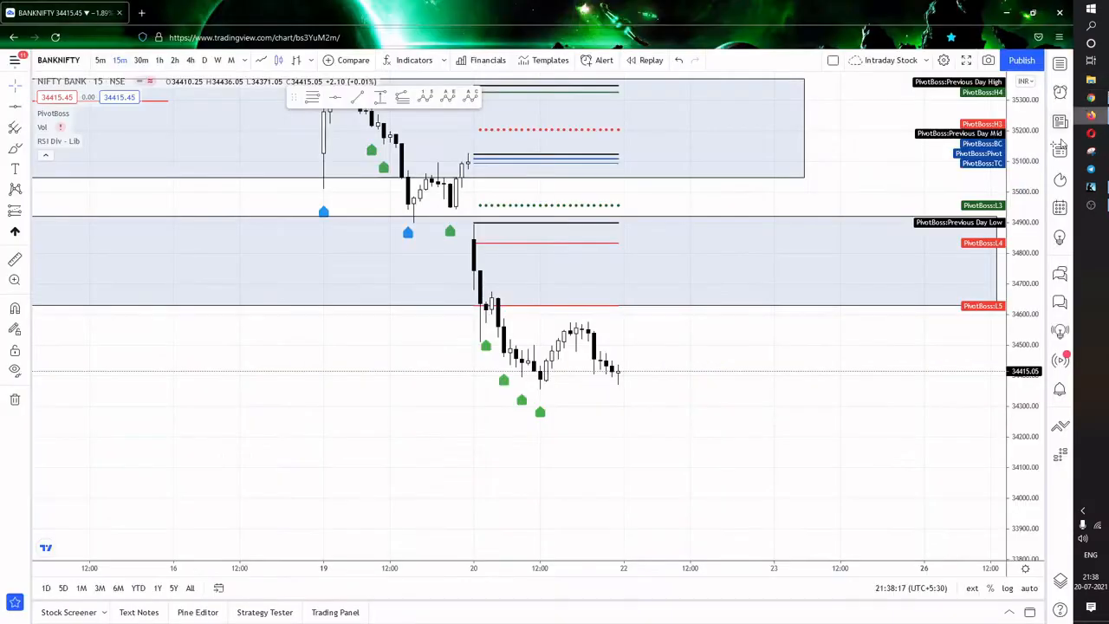
{"action": "mouse_move", "coordinate": [208, 129]}
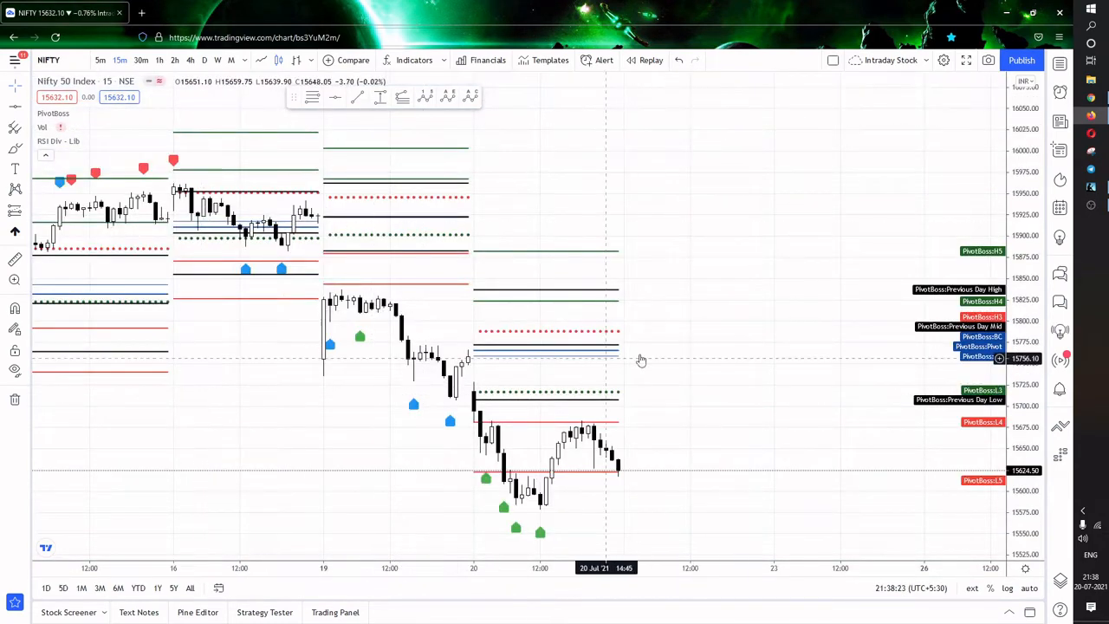
{"action": "mouse_move", "coordinate": [623, 358]}
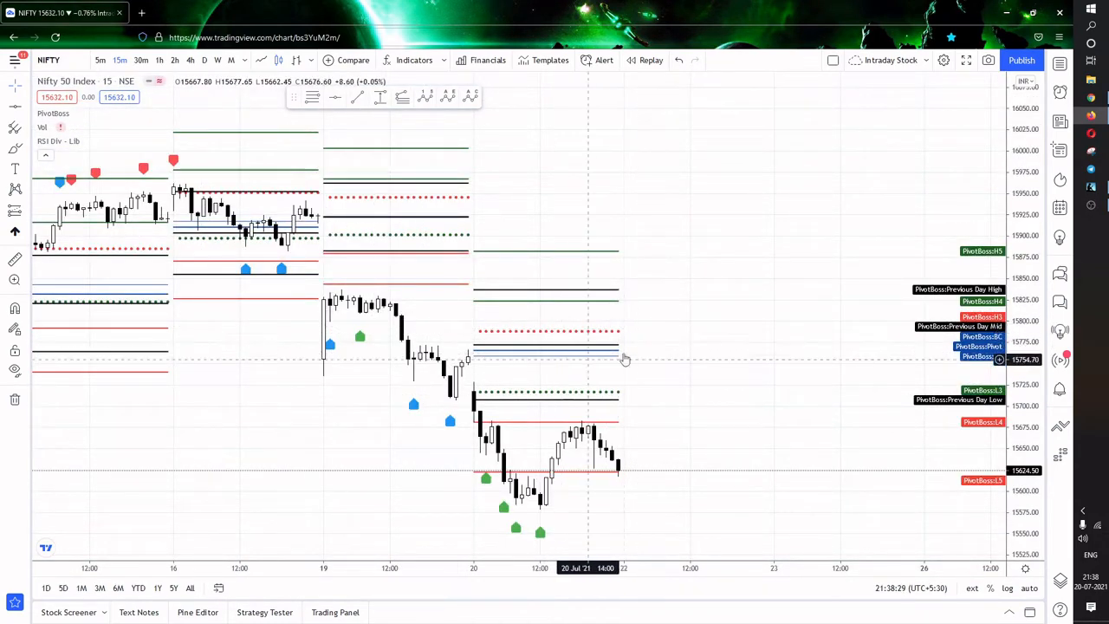
{"action": "mouse_move", "coordinate": [641, 347]}
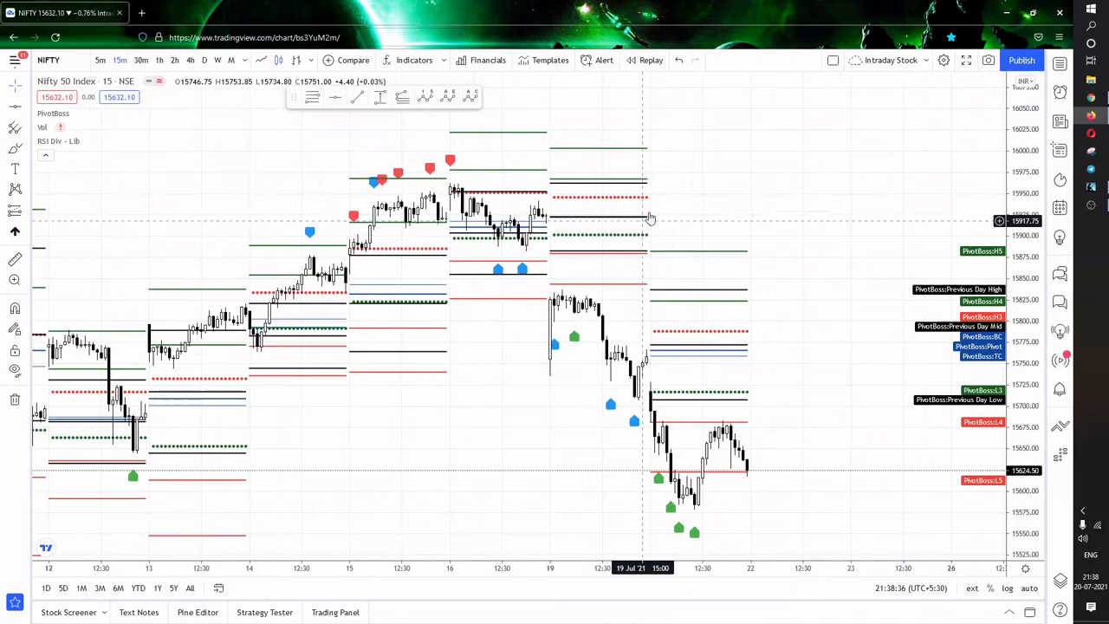
{"action": "mouse_move", "coordinate": [740, 218]}
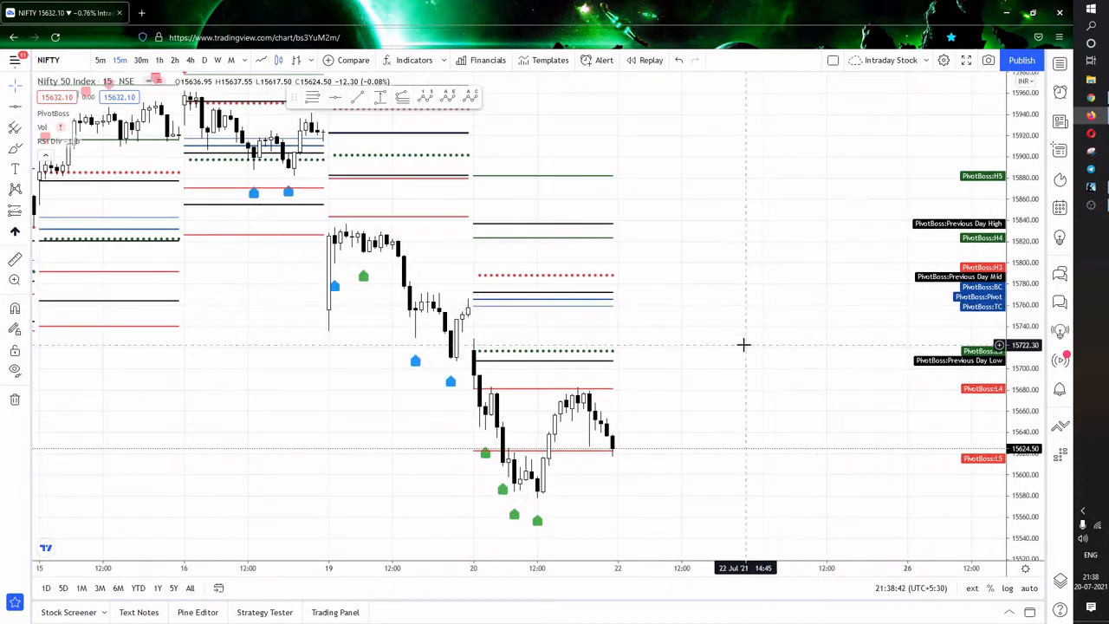
{"action": "mouse_move", "coordinate": [632, 303]}
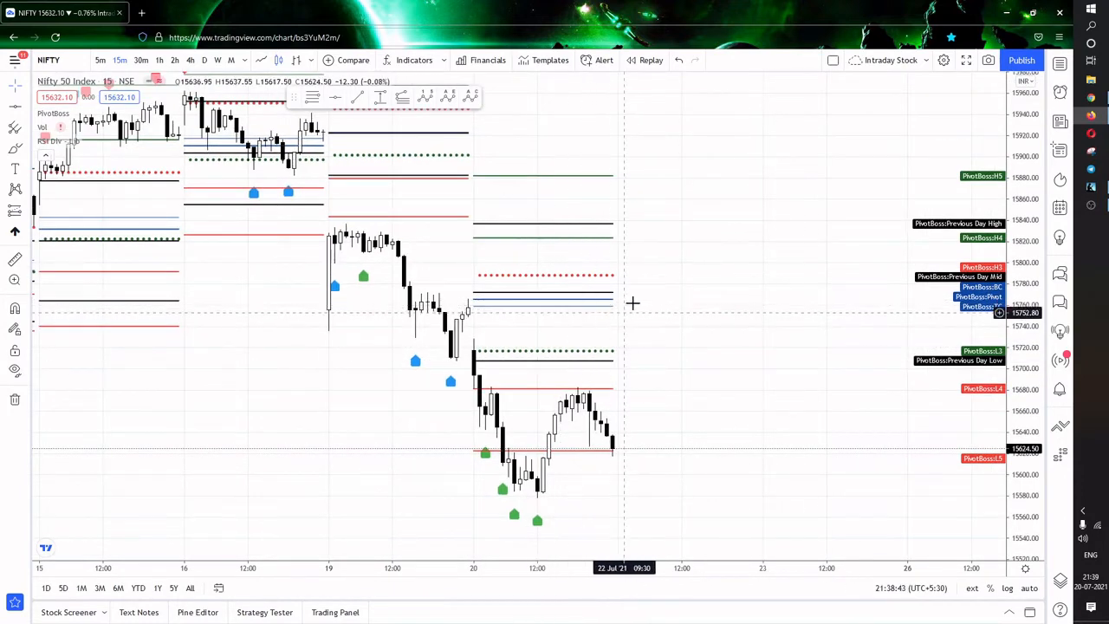
{"action": "mouse_move", "coordinate": [631, 298]}
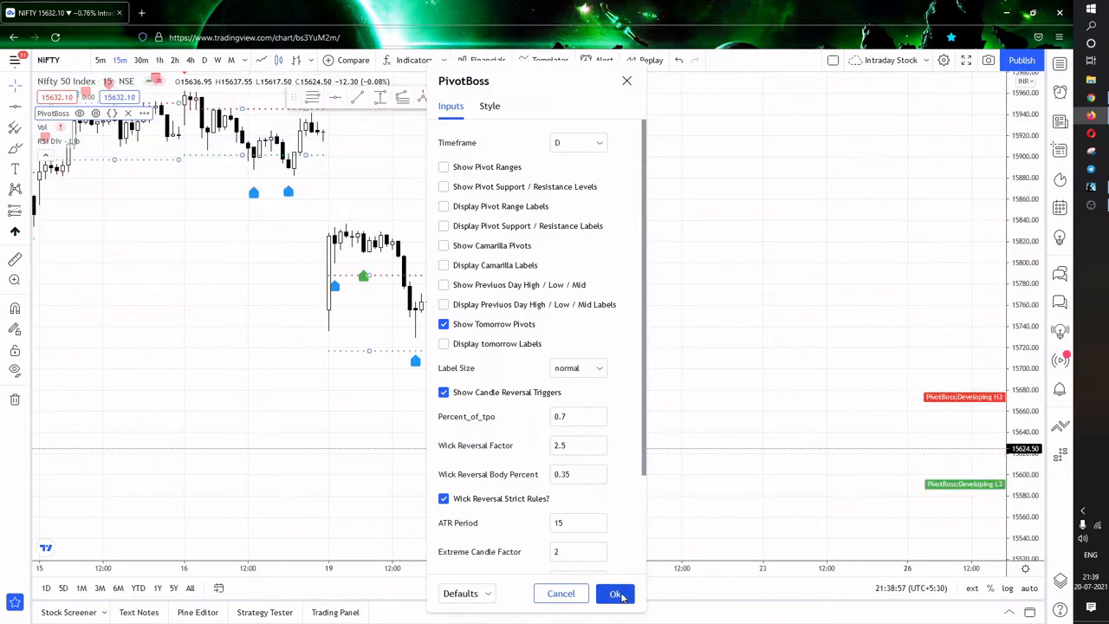
- Apply PivotBoss settings showing only tomorrow's H3 and L3 pivots, then reopen settings
{"action": "left_click", "coordinate": [615, 593]}
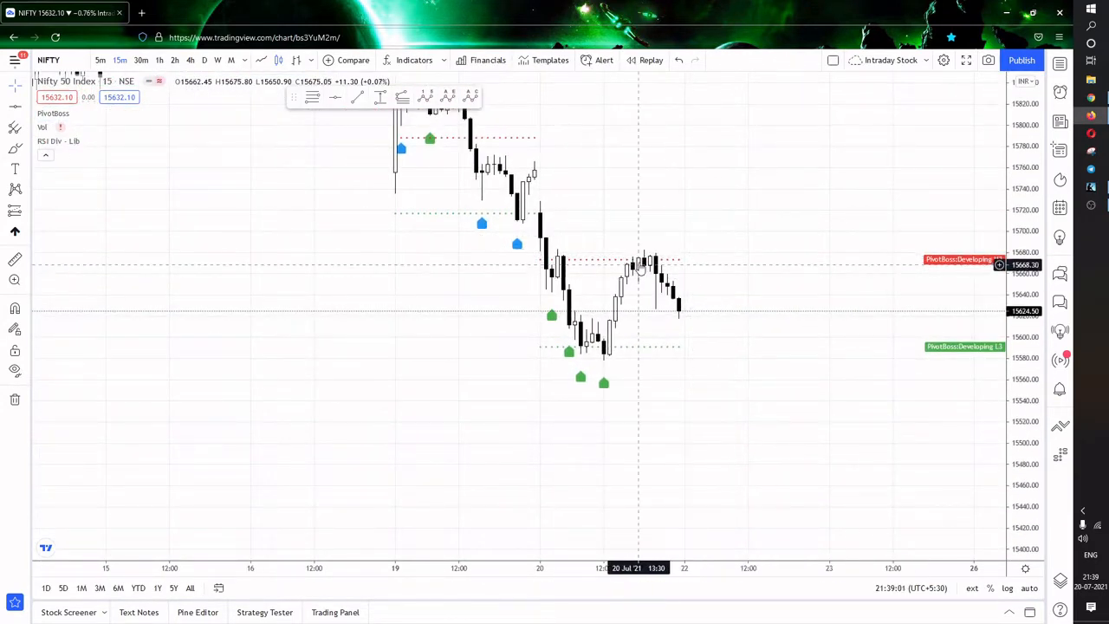
{"action": "mouse_move", "coordinate": [662, 355]}
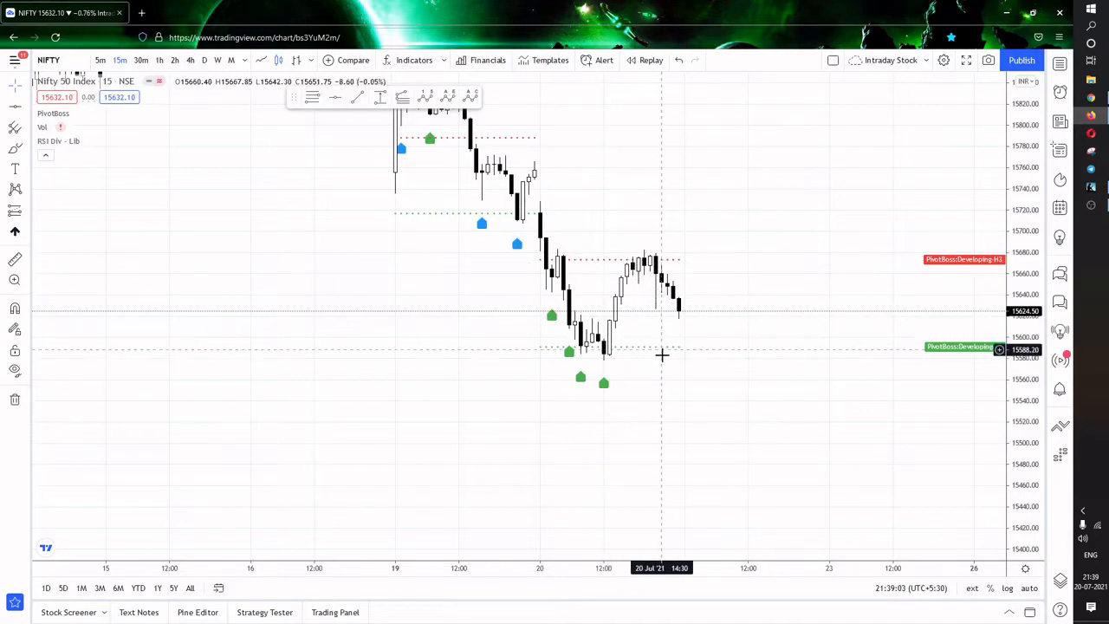
{"action": "mouse_move", "coordinate": [716, 333]}
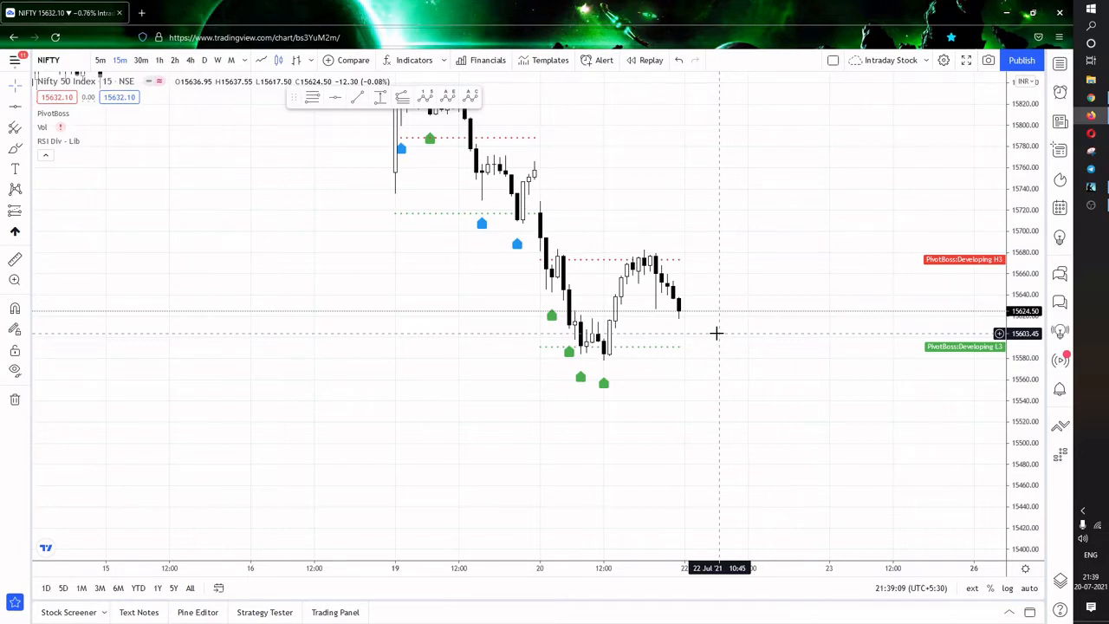
{"action": "mouse_move", "coordinate": [787, 243]}
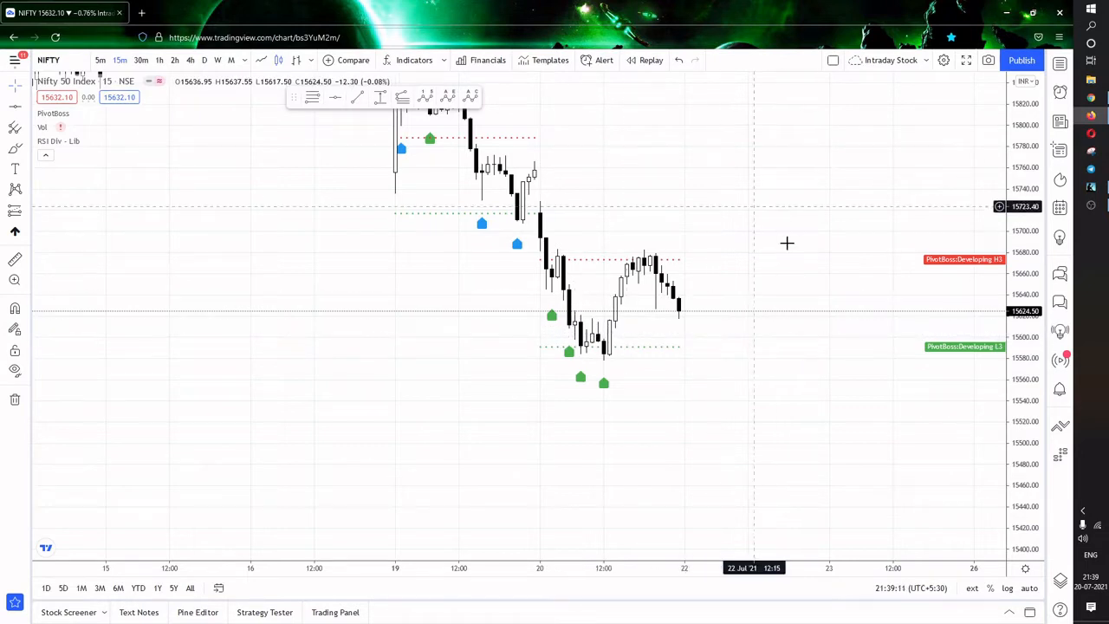
{"action": "mouse_move", "coordinate": [726, 228]}
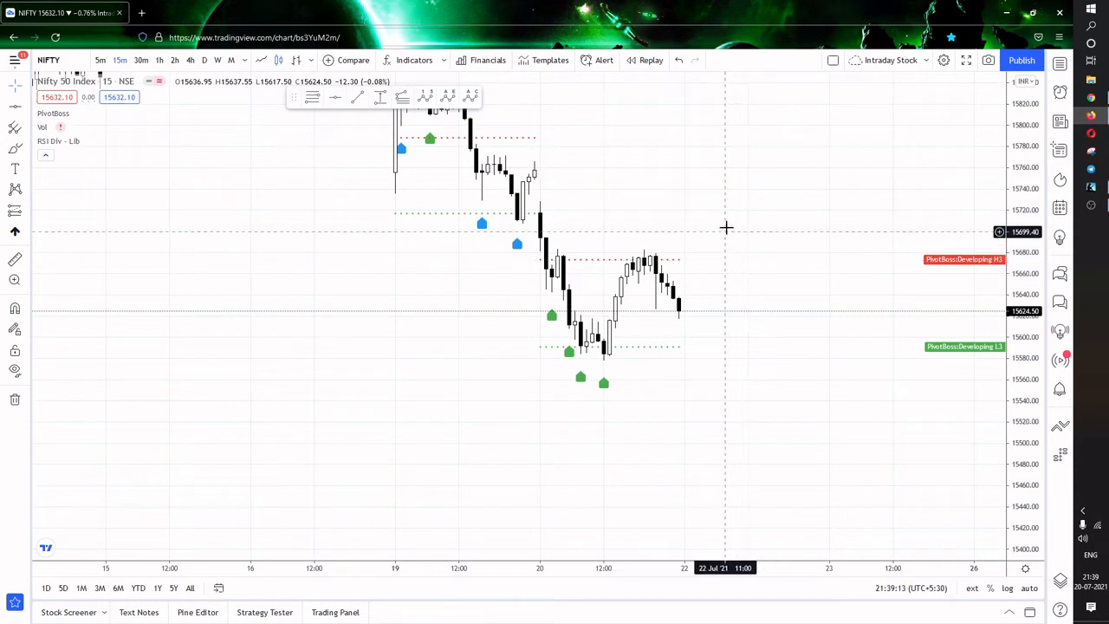
{"action": "mouse_move", "coordinate": [745, 258]}
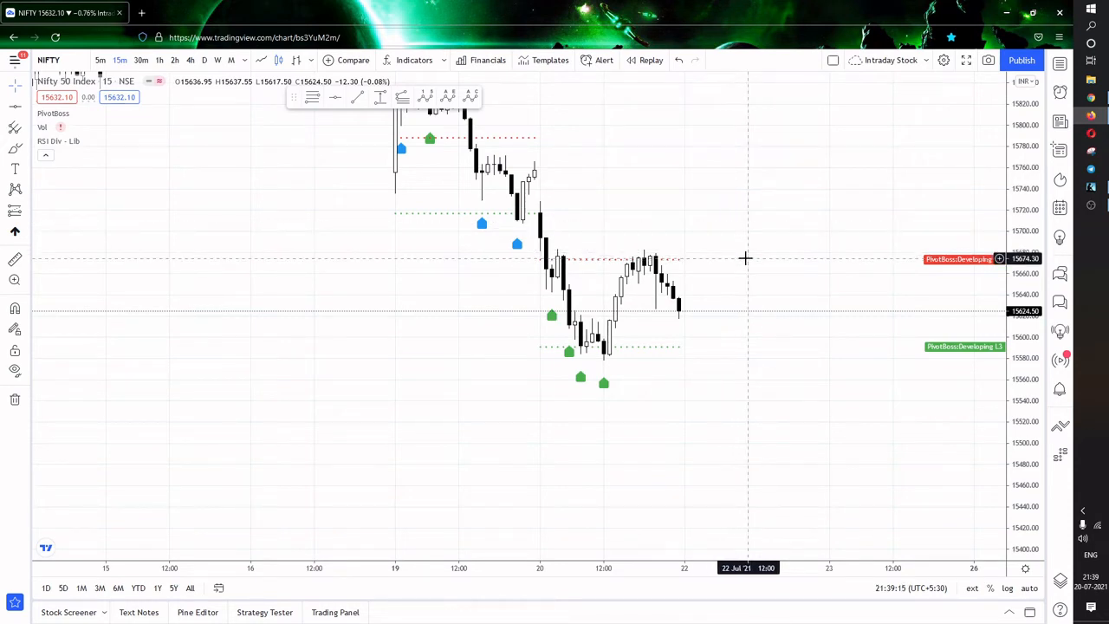
{"action": "mouse_move", "coordinate": [858, 196]}
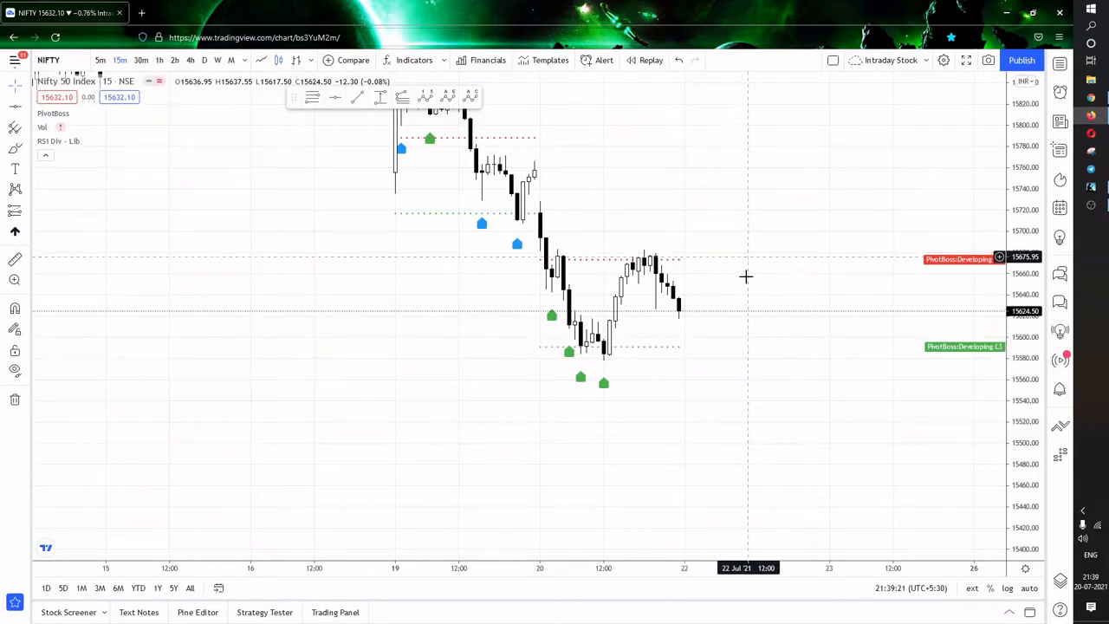
{"action": "mouse_move", "coordinate": [748, 316]}
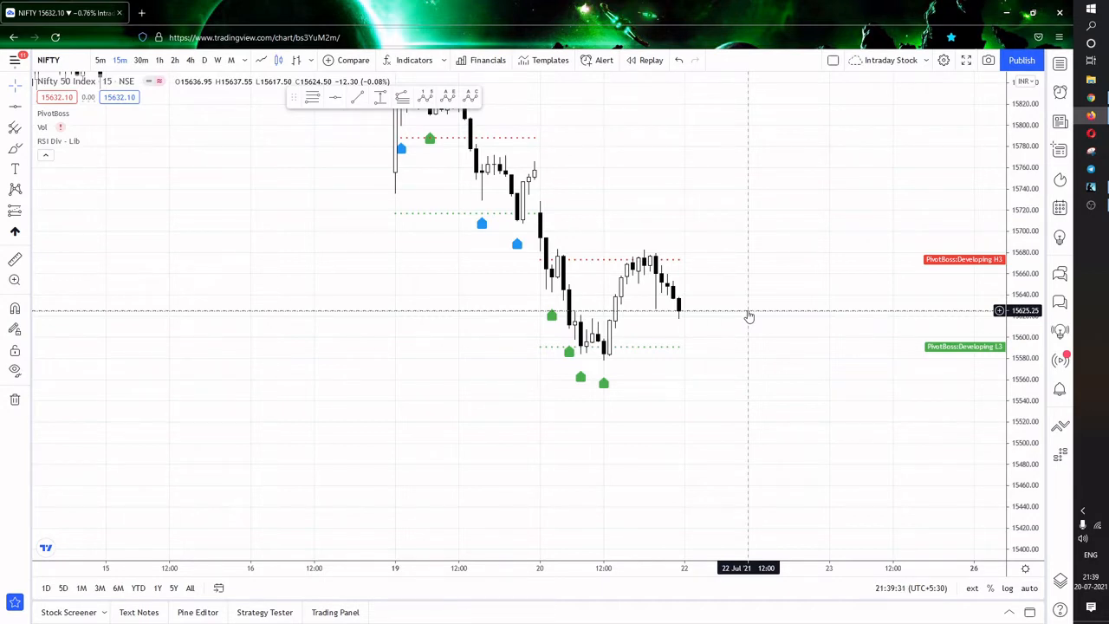
{"action": "mouse_move", "coordinate": [750, 317]}
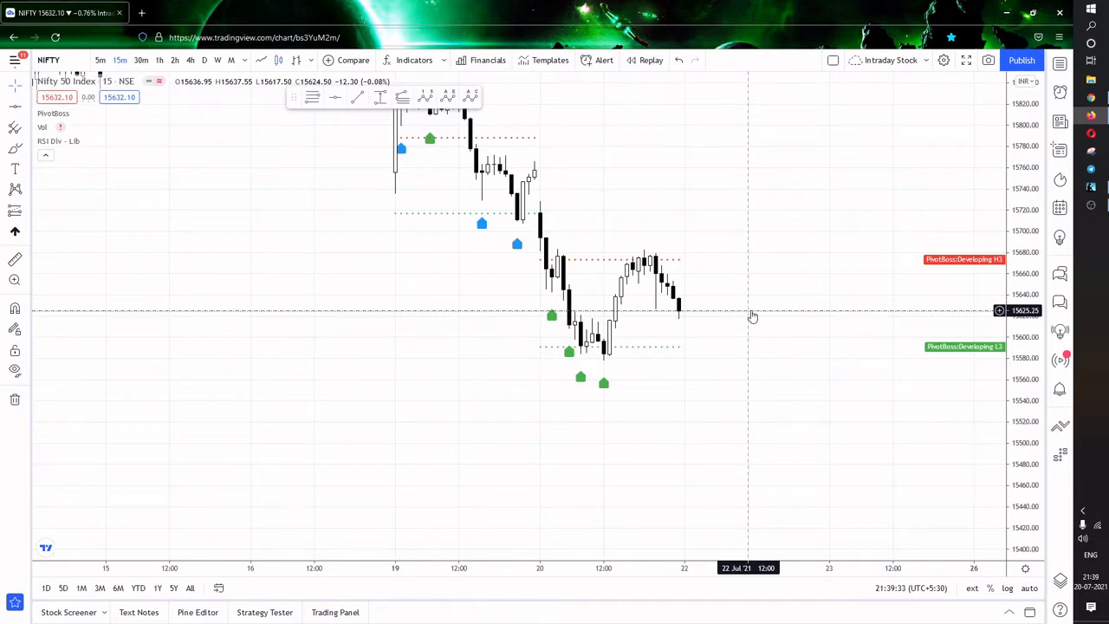
{"action": "left_click", "coordinate": [95, 113]}
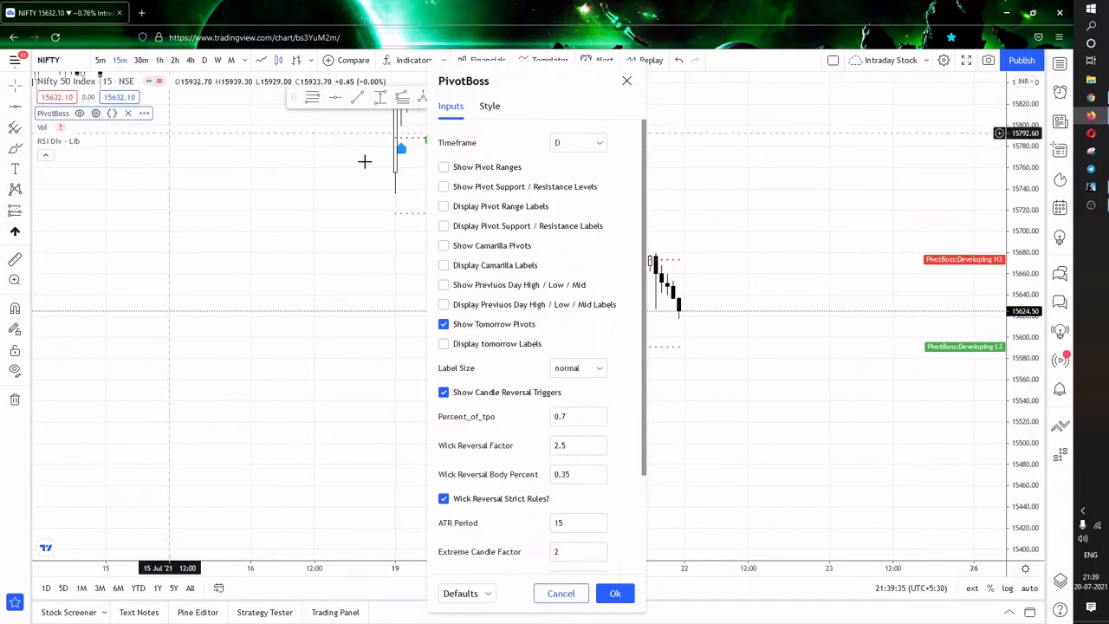
- Enable Show Pivot Ranges in PivotBoss to plot tomorrow's BC, Pivot and TC
{"action": "left_click", "coordinate": [489, 106]}
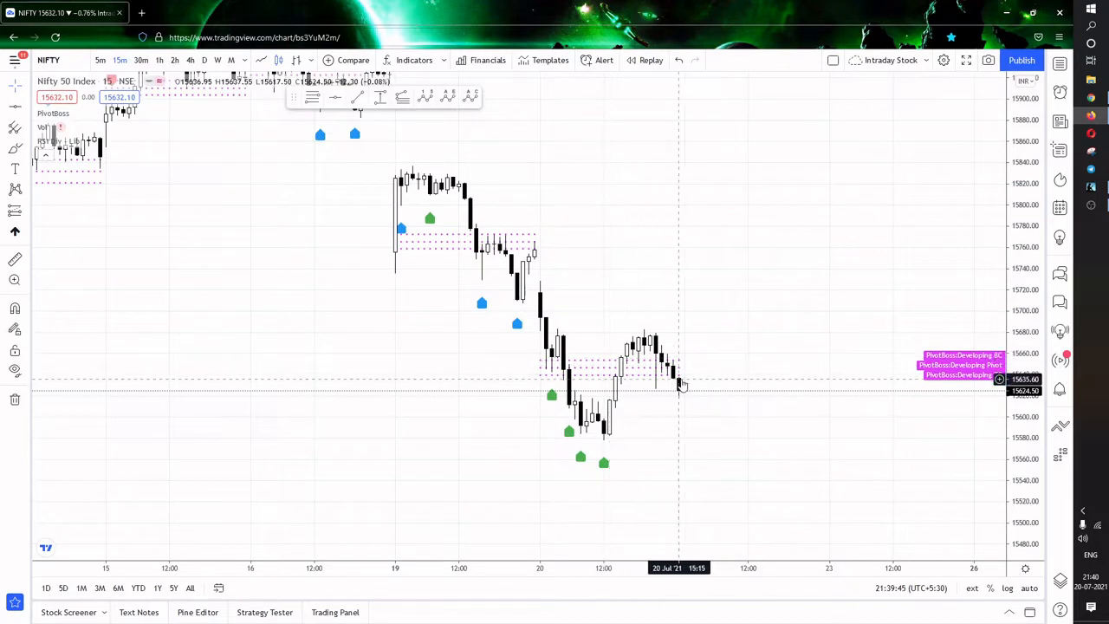
{"action": "mouse_move", "coordinate": [756, 357]}
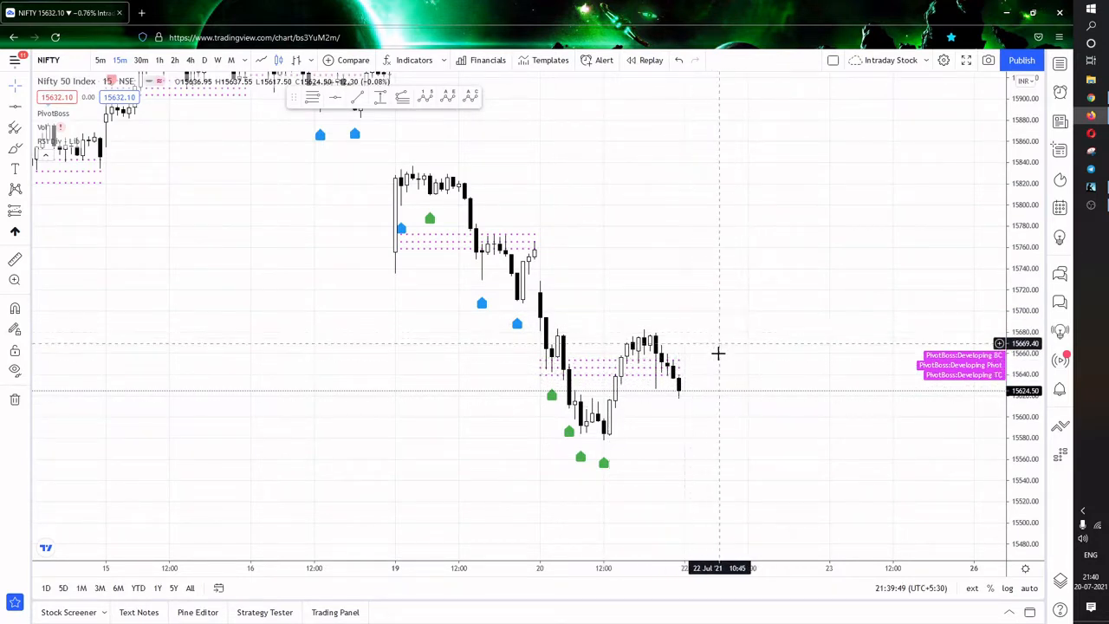
{"action": "mouse_move", "coordinate": [689, 334]}
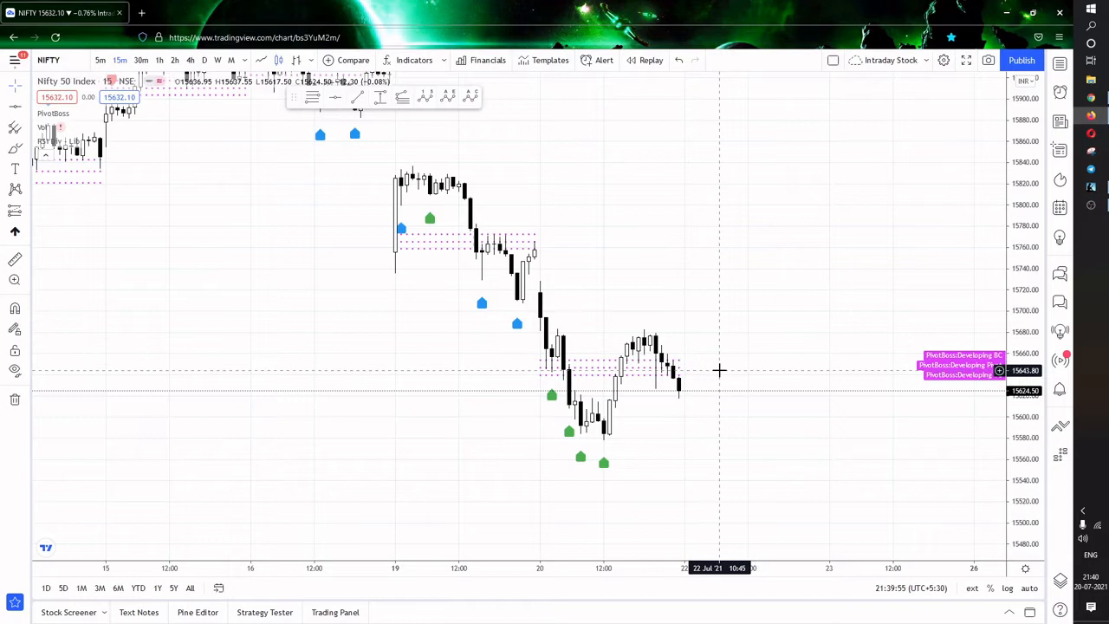
{"action": "mouse_move", "coordinate": [734, 365]}
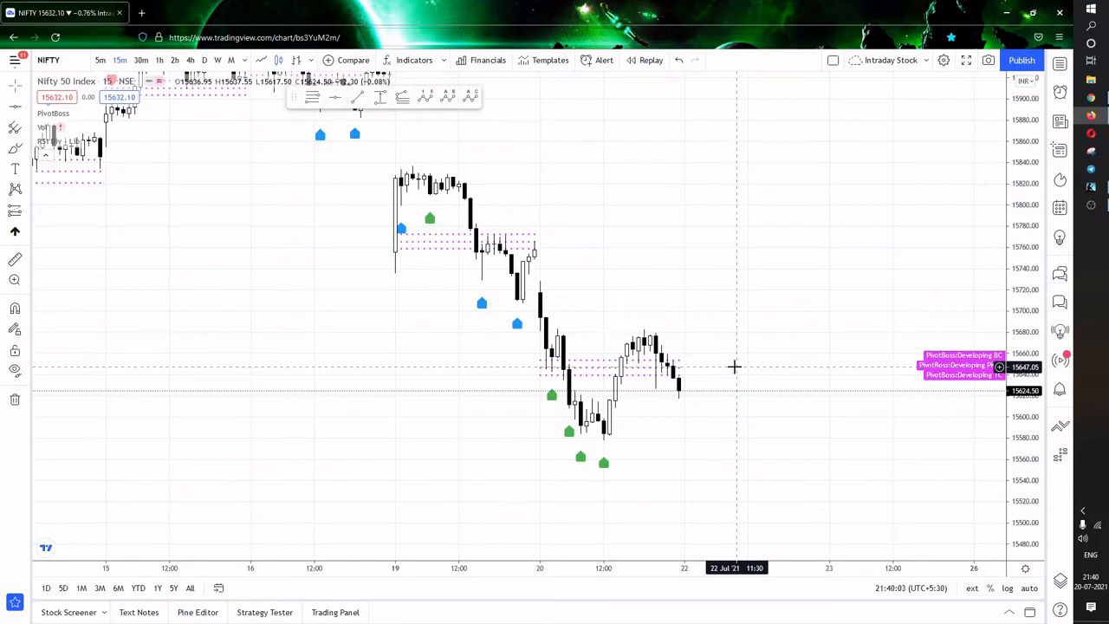
{"action": "mouse_move", "coordinate": [769, 371]}
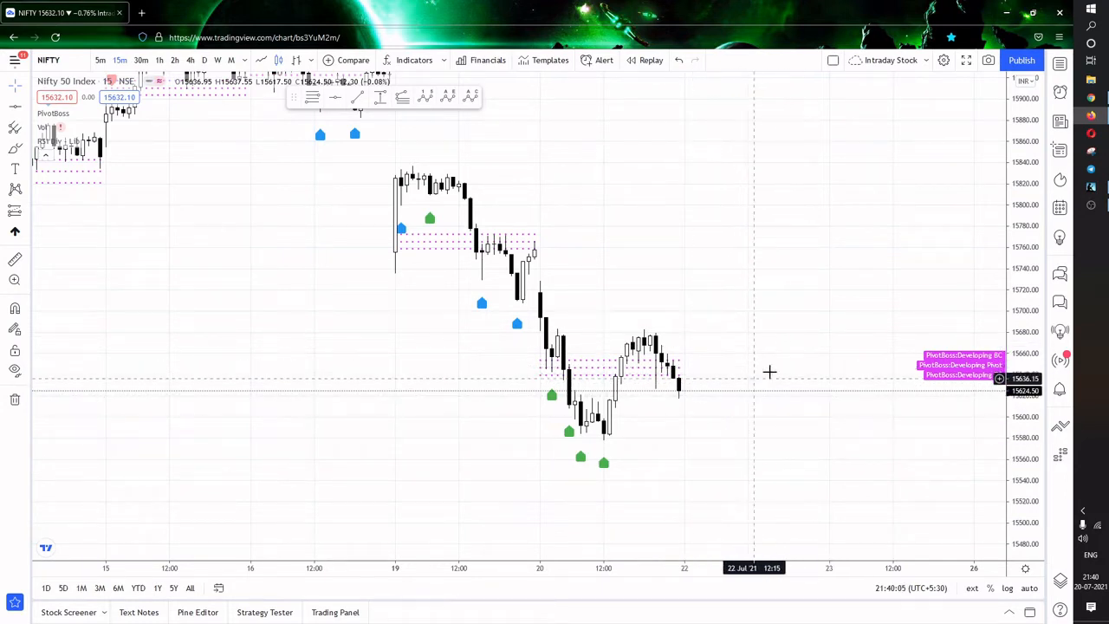
{"action": "mouse_move", "coordinate": [875, 501]}
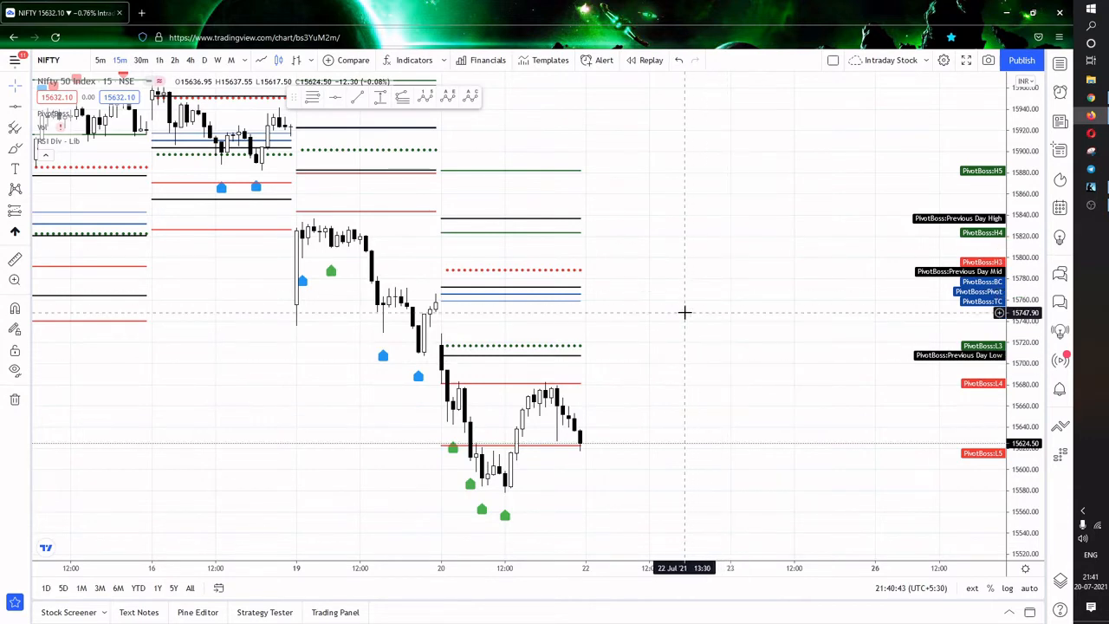
{"action": "mouse_move", "coordinate": [745, 400]}
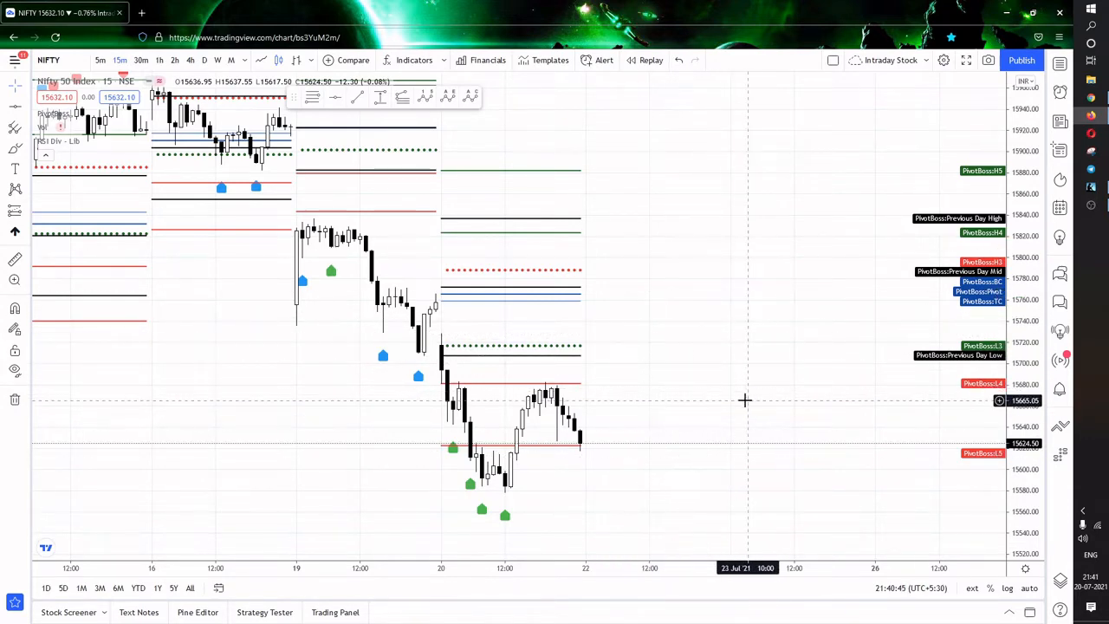
{"action": "mouse_move", "coordinate": [721, 313]}
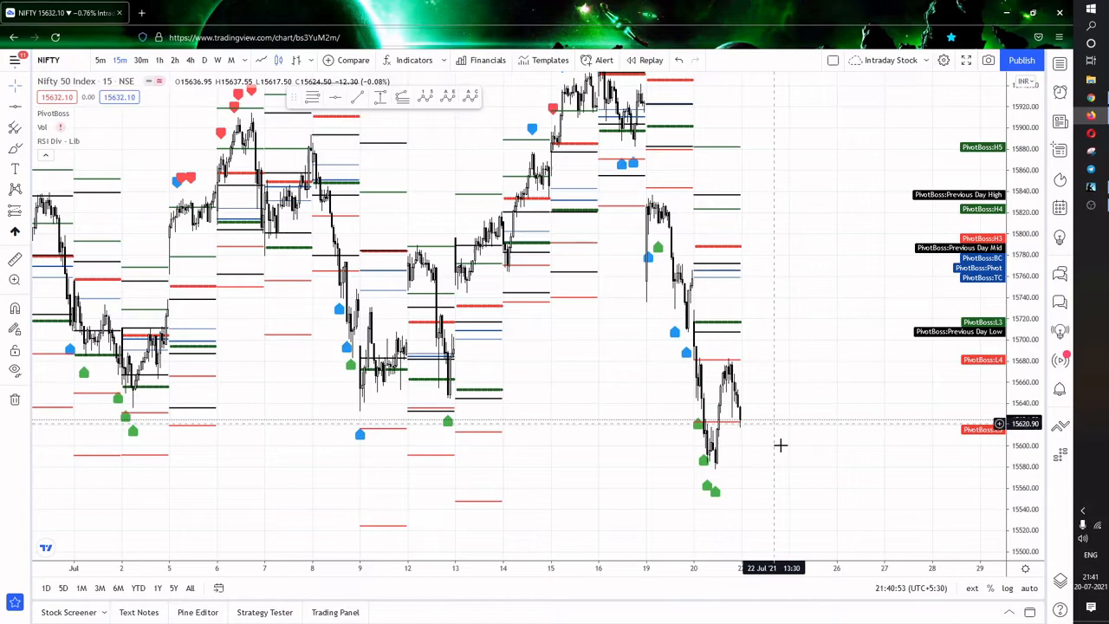
{"action": "mouse_move", "coordinate": [770, 395]}
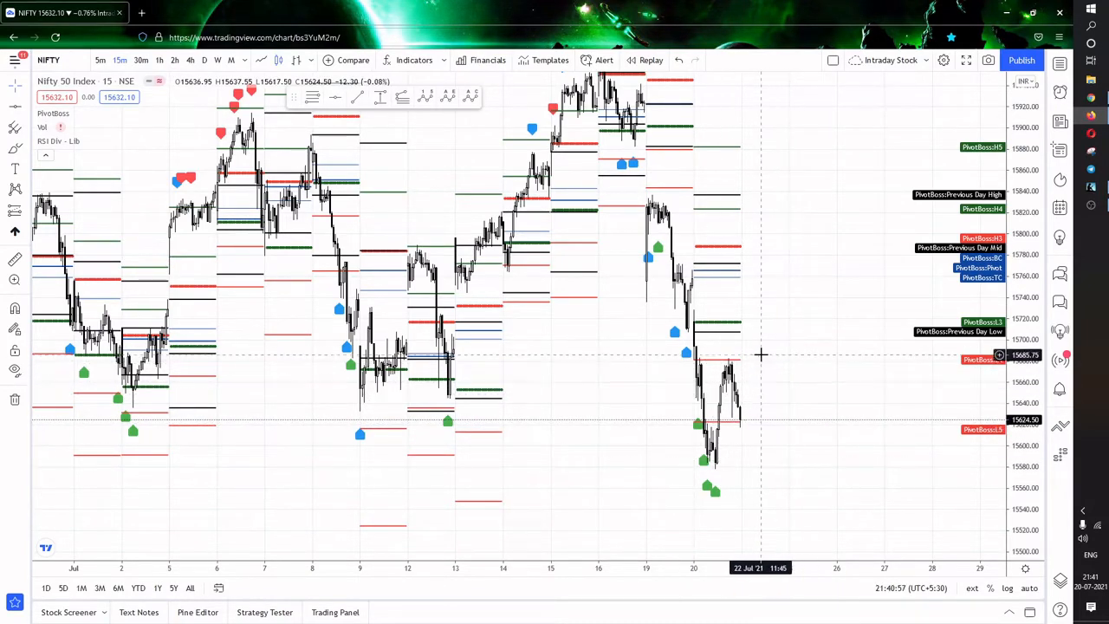
{"action": "mouse_move", "coordinate": [771, 360]}
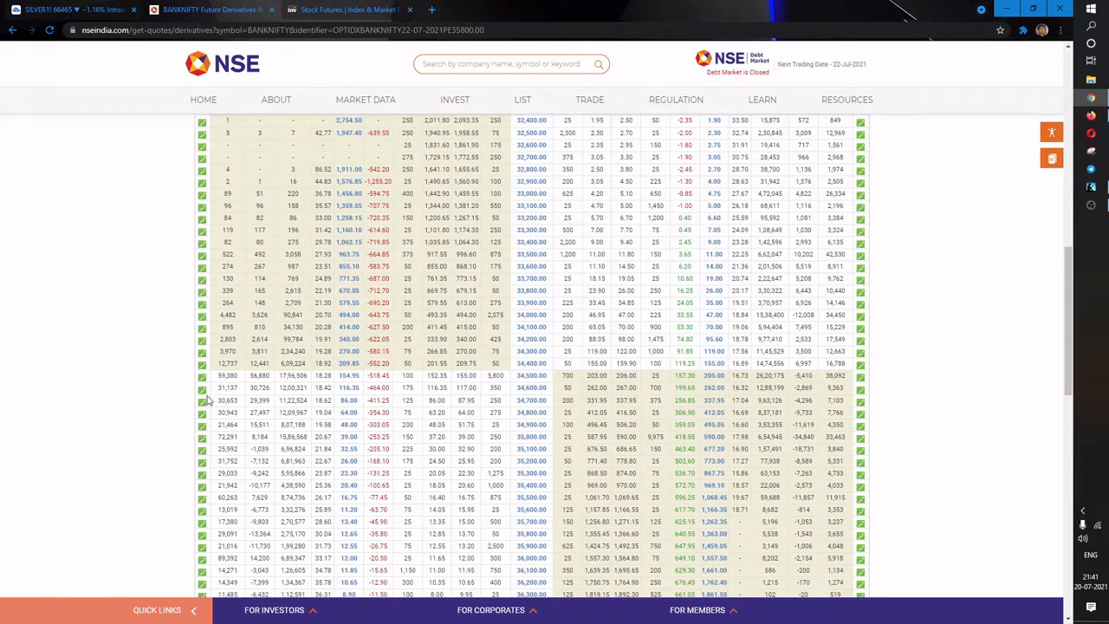
- Scroll the BANKNIFTY 22-Jul-2021 option chain down to the 33,800–37,000 strikes
{"action": "scroll", "scroll_direction": "down", "scroll_amount": 3}
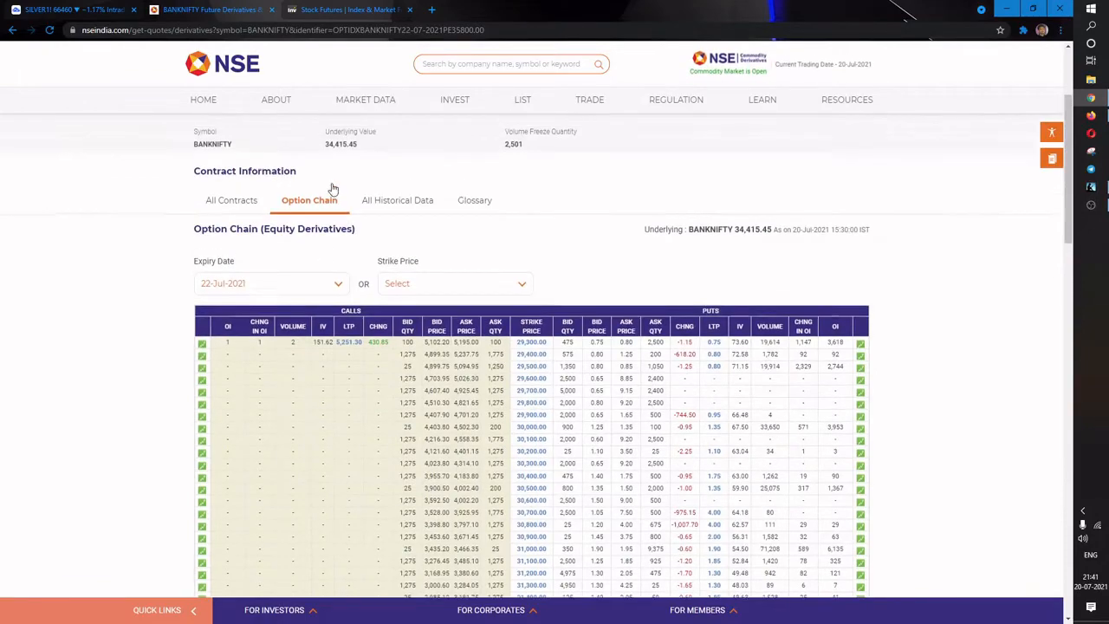
{"action": "scroll", "scroll_direction": "down", "scroll_amount": 3}
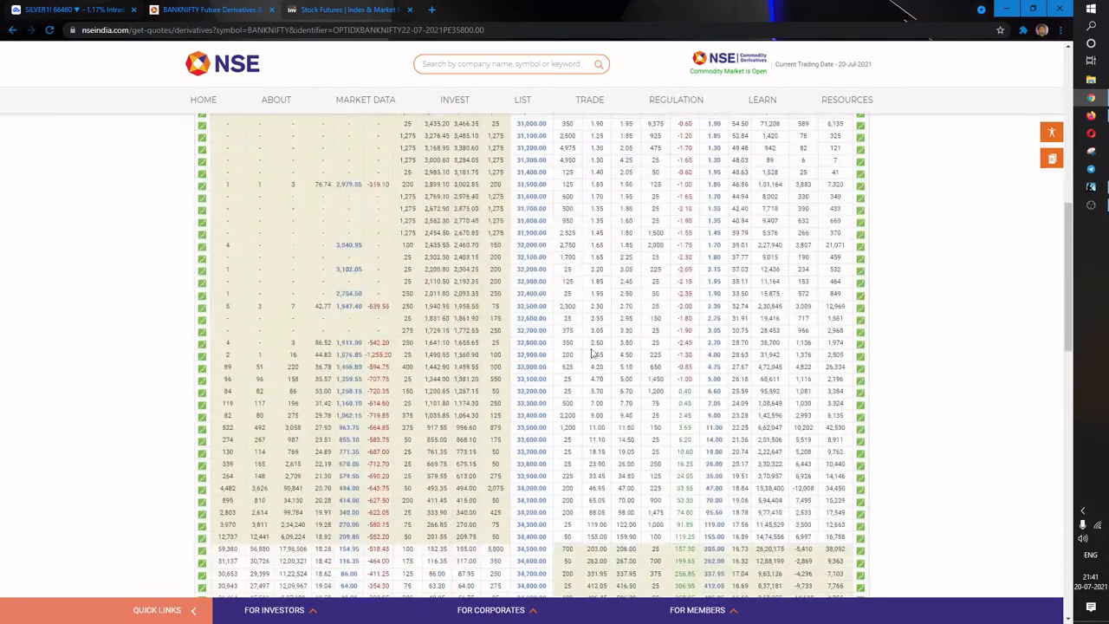
{"action": "scroll", "scroll_direction": "down", "scroll_amount": 3}
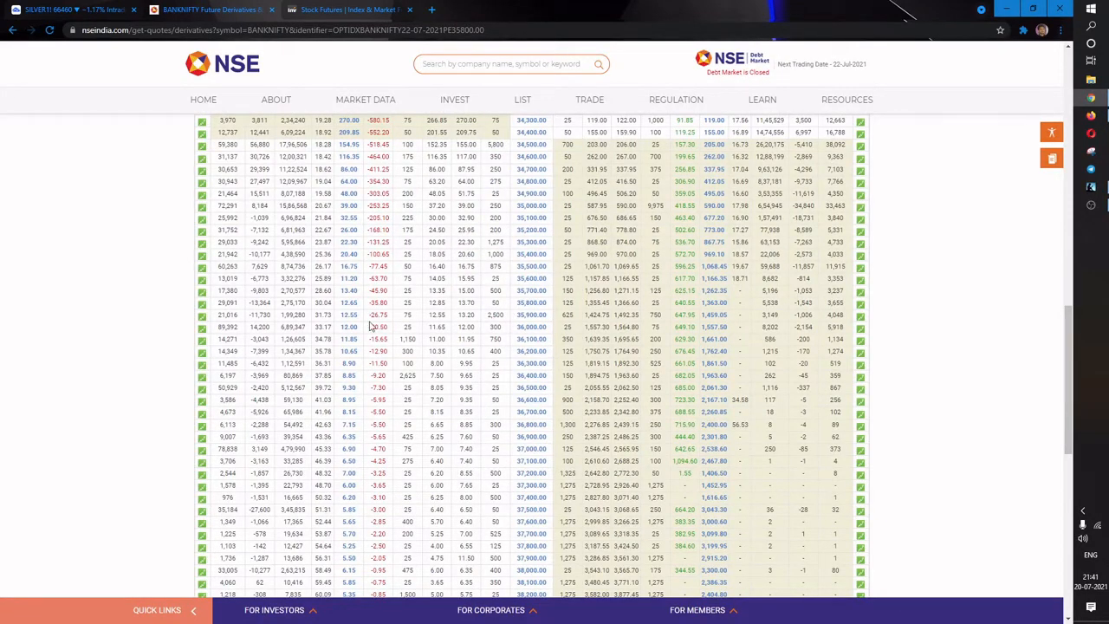
{"action": "scroll", "scroll_direction": "down", "scroll_amount": 3}
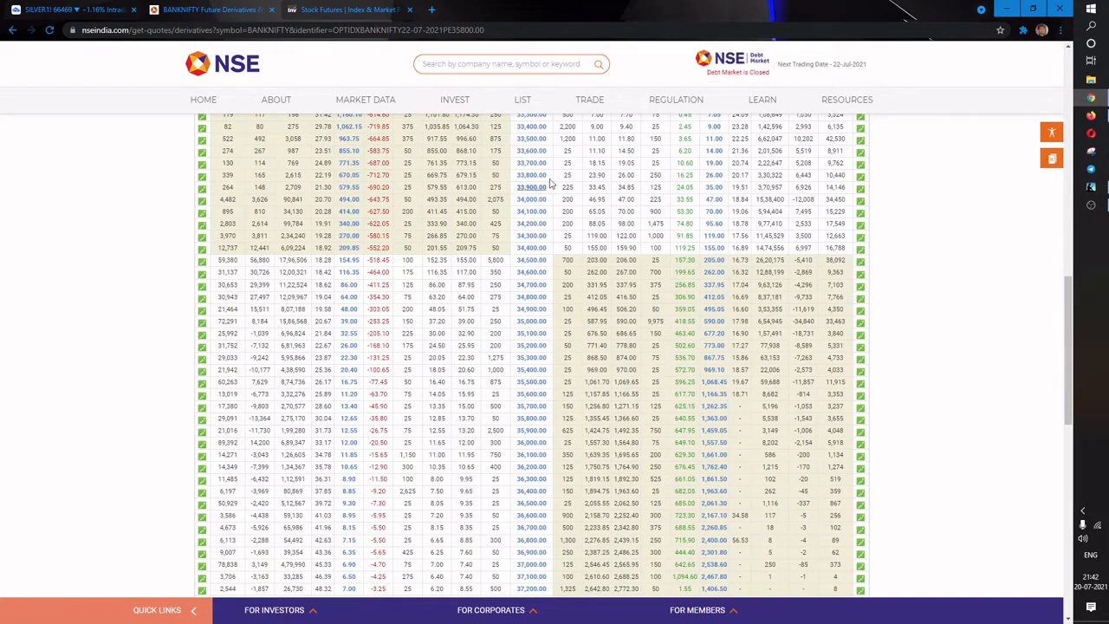
{"action": "mouse_move", "coordinate": [639, 253]}
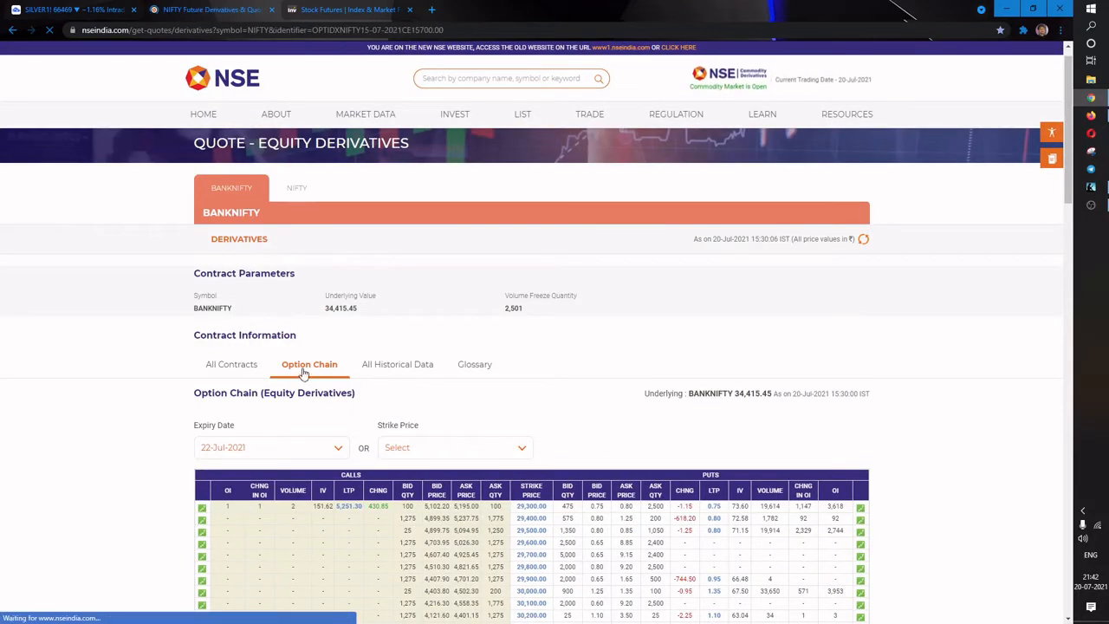
- Open the NIFTY 22-Jul-2021 option chain and scroll to strikes near 15,700
{"action": "left_click", "coordinate": [296, 188]}
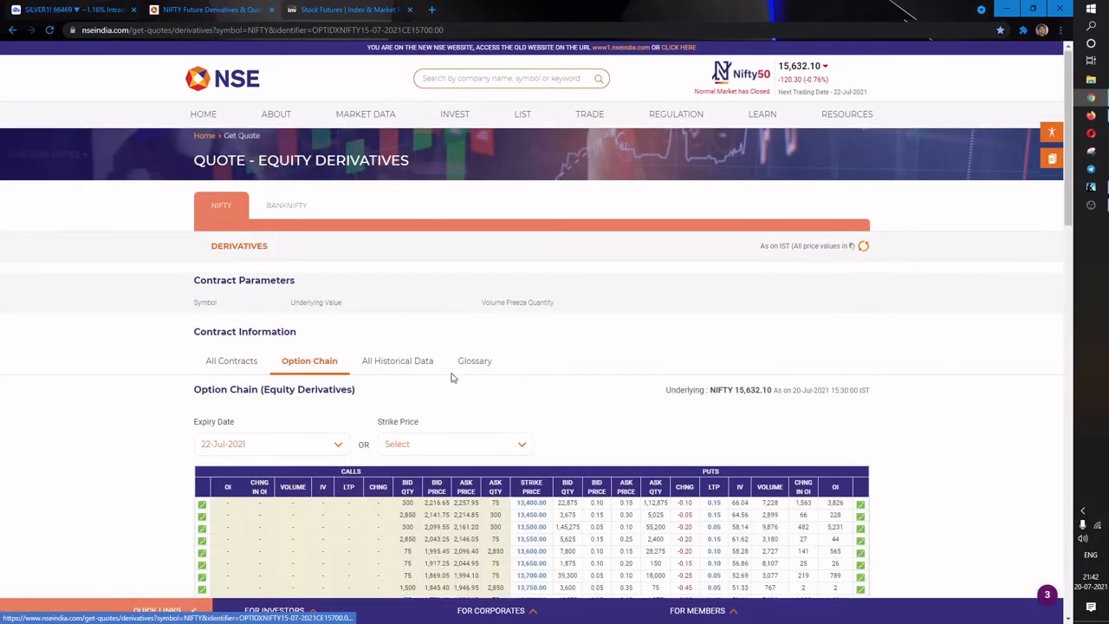
{"action": "scroll", "scroll_direction": "down", "scroll_amount": 3}
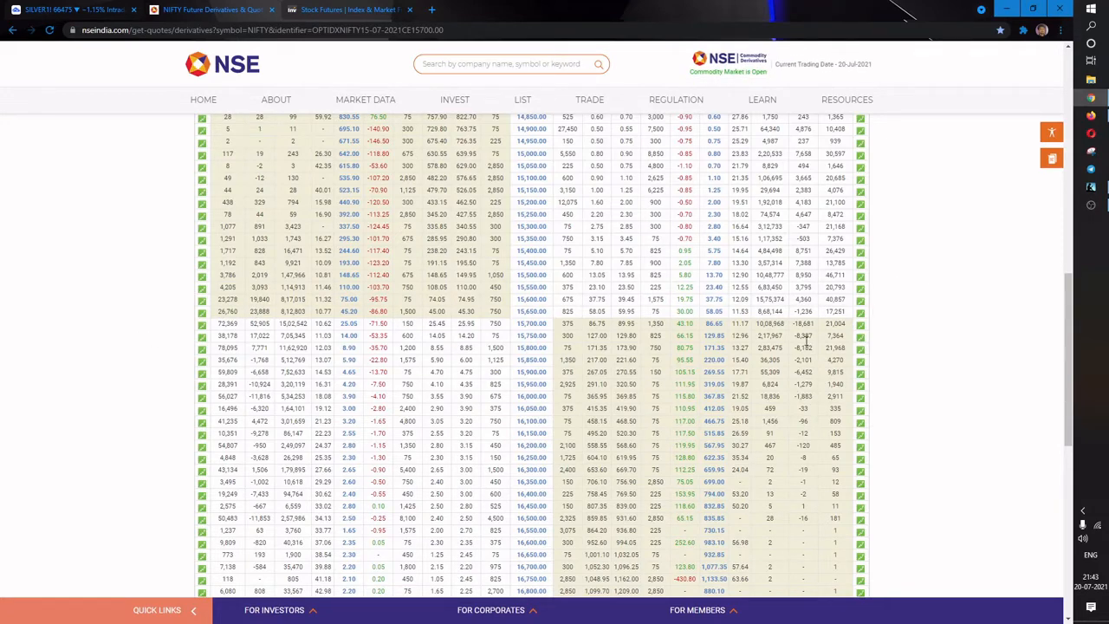
{"action": "mouse_move", "coordinate": [457, 421]}
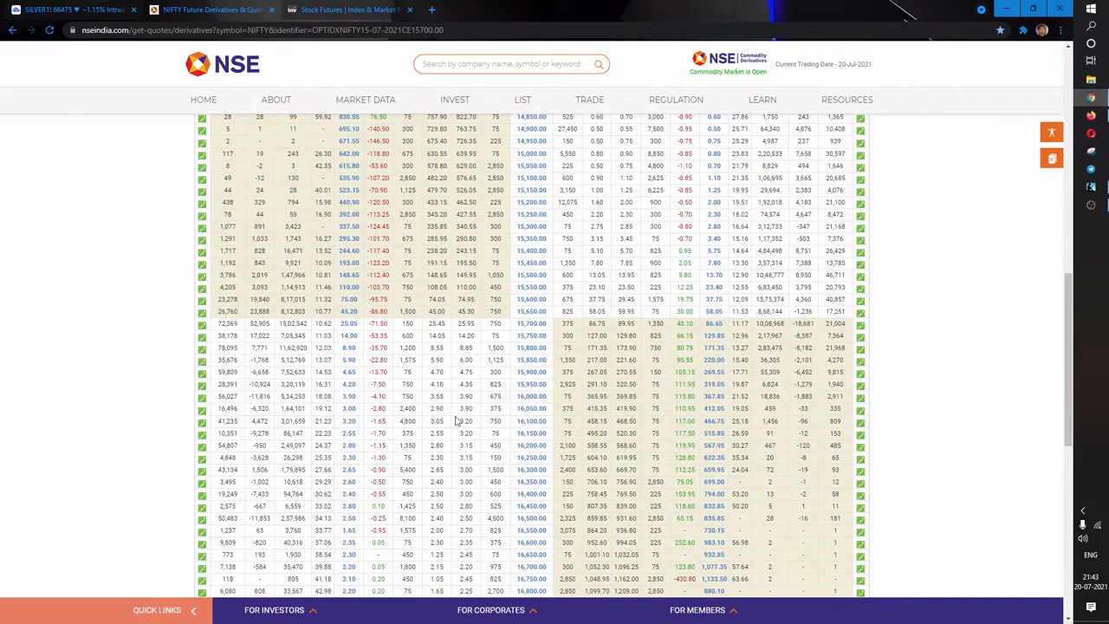
{"action": "mouse_move", "coordinate": [272, 302]}
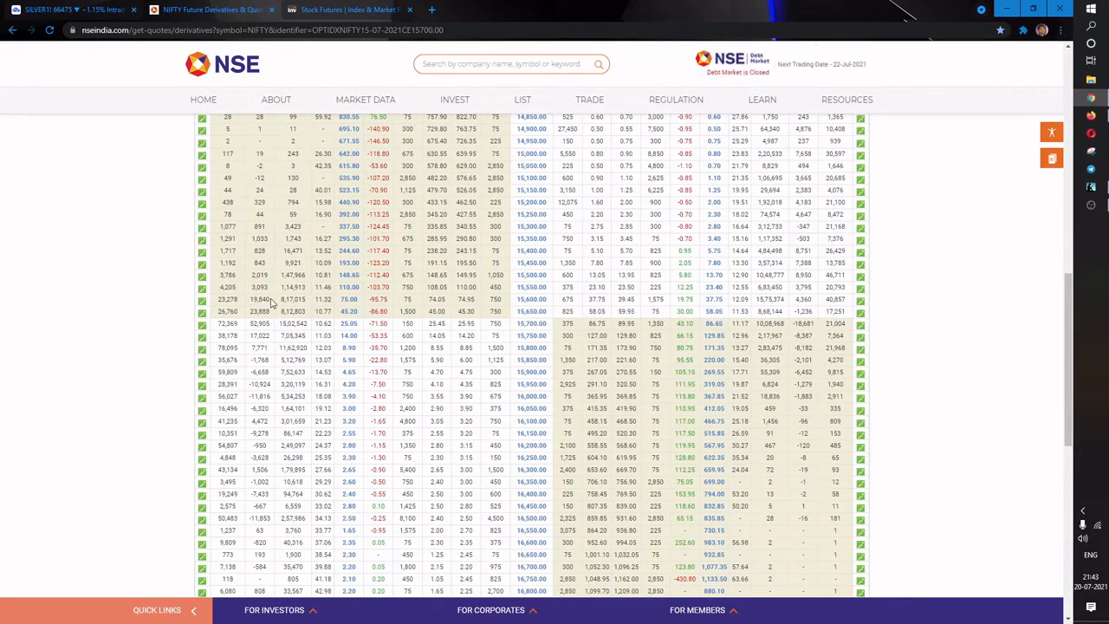
{"action": "double_click", "coordinate": [258, 310]}
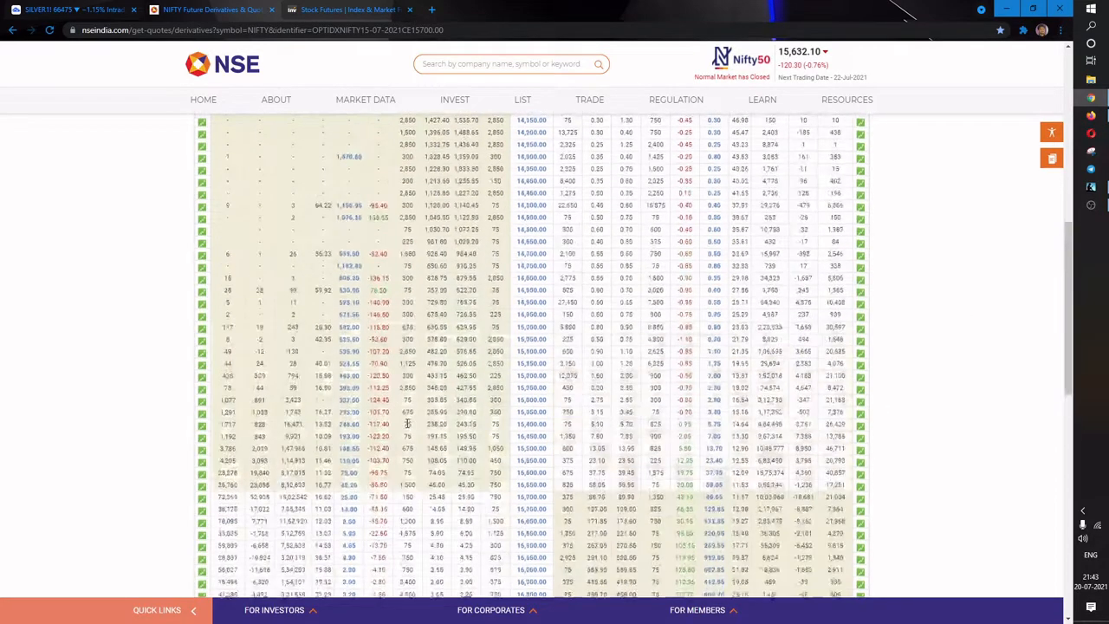
- Select a later NIFTY expiry and scroll its option chain from 13,000 to about 17,100
{"action": "left_click", "coordinate": [271, 340]}
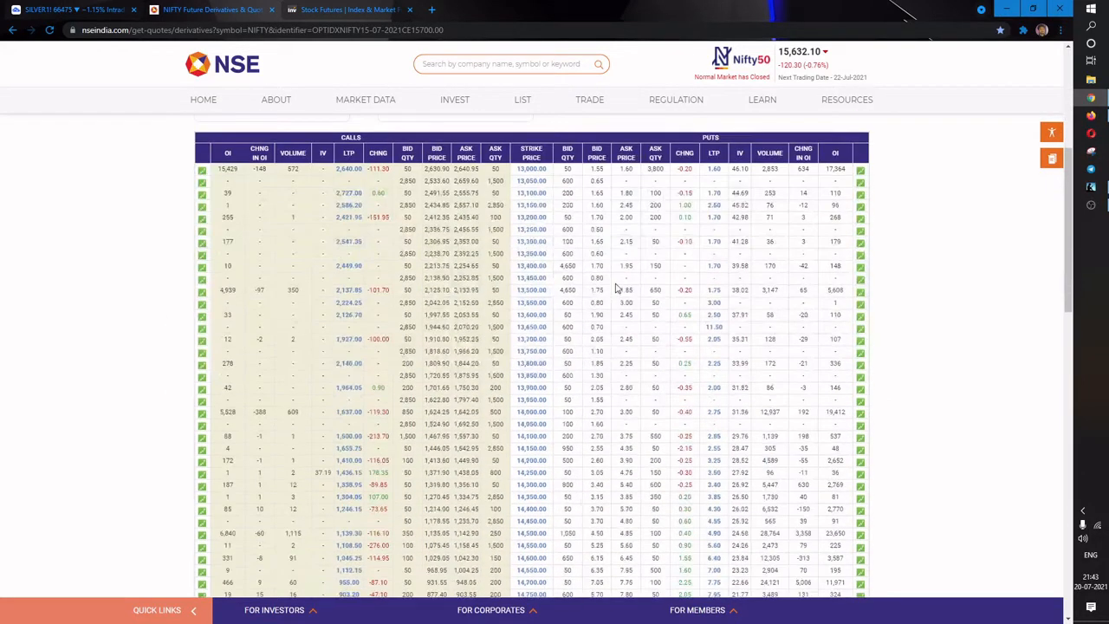
{"action": "scroll", "scroll_direction": "down", "scroll_amount": 3}
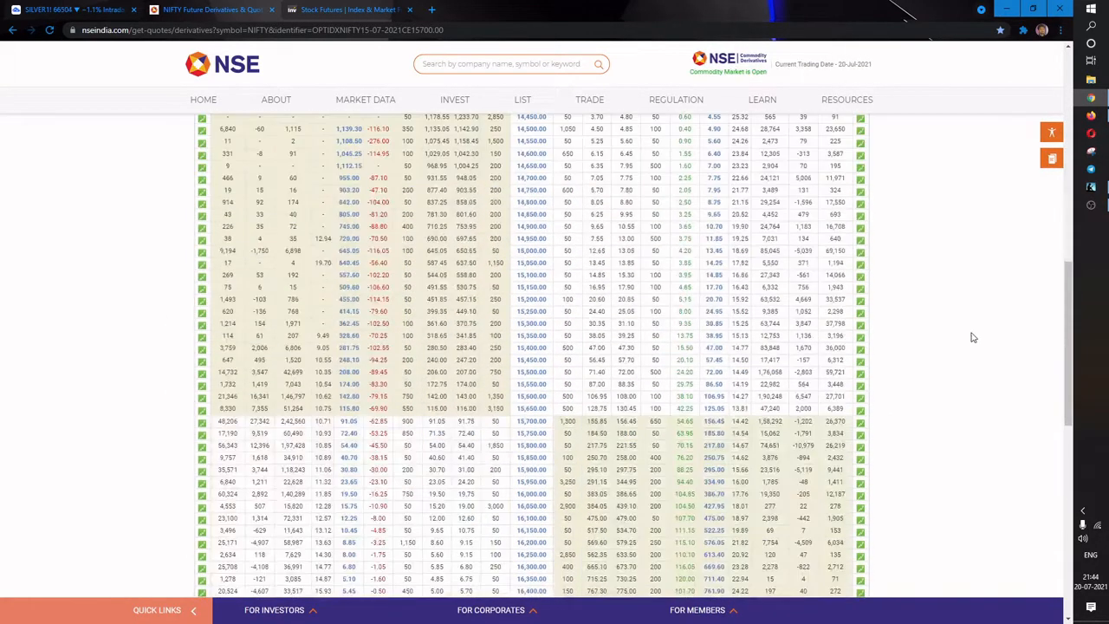
{"action": "scroll", "scroll_direction": "down", "scroll_amount": 3}
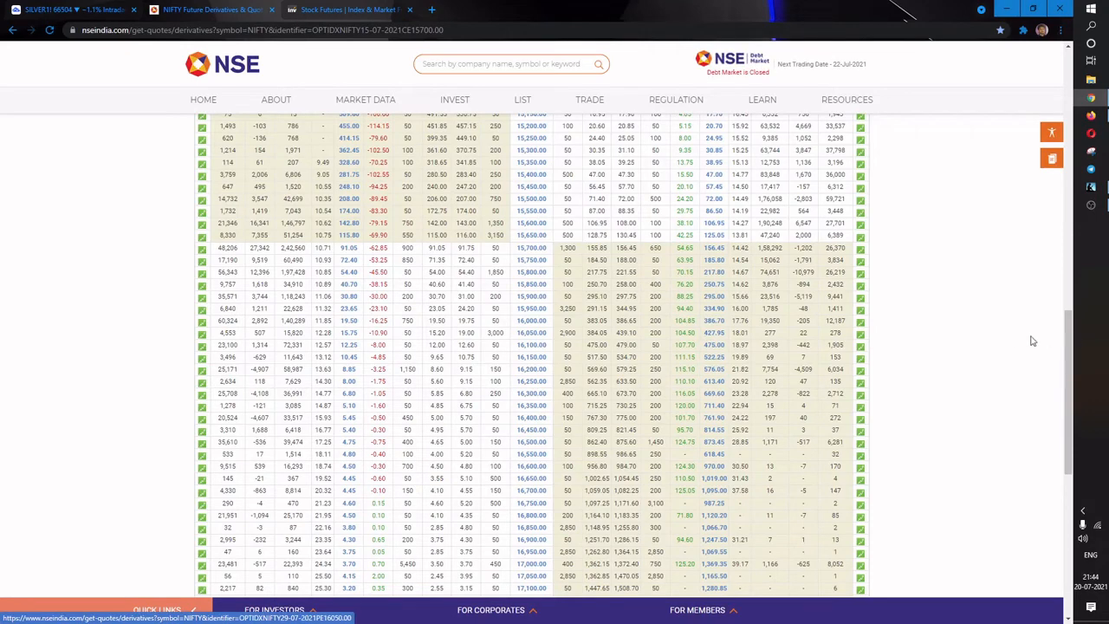
{"action": "scroll", "scroll_direction": "up", "scroll_amount": 3}
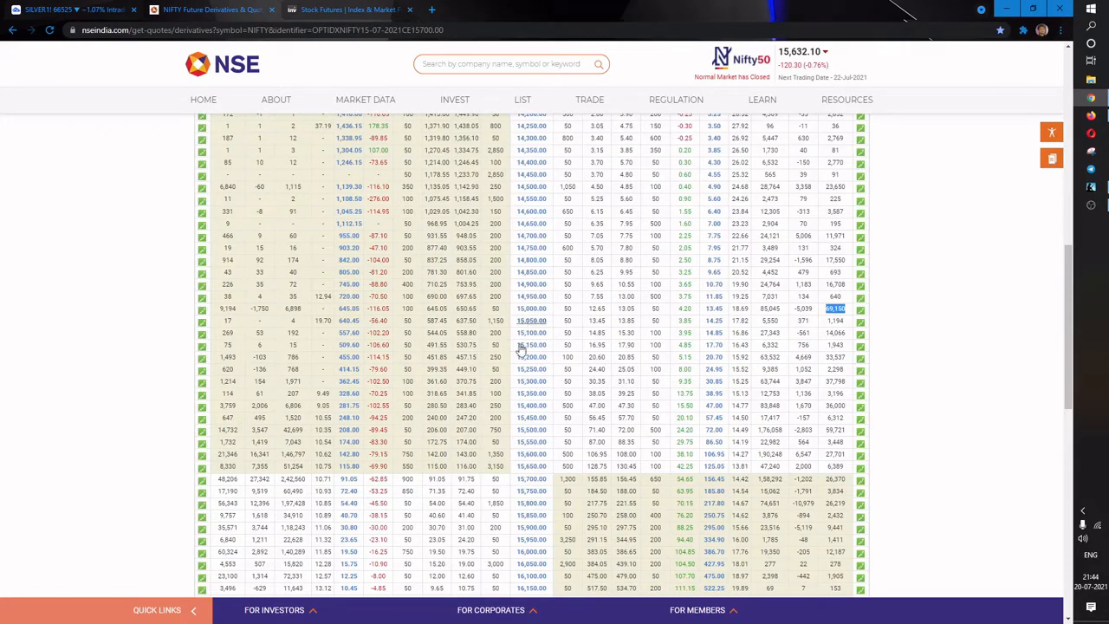
{"action": "scroll", "scroll_direction": "down", "scroll_amount": 3}
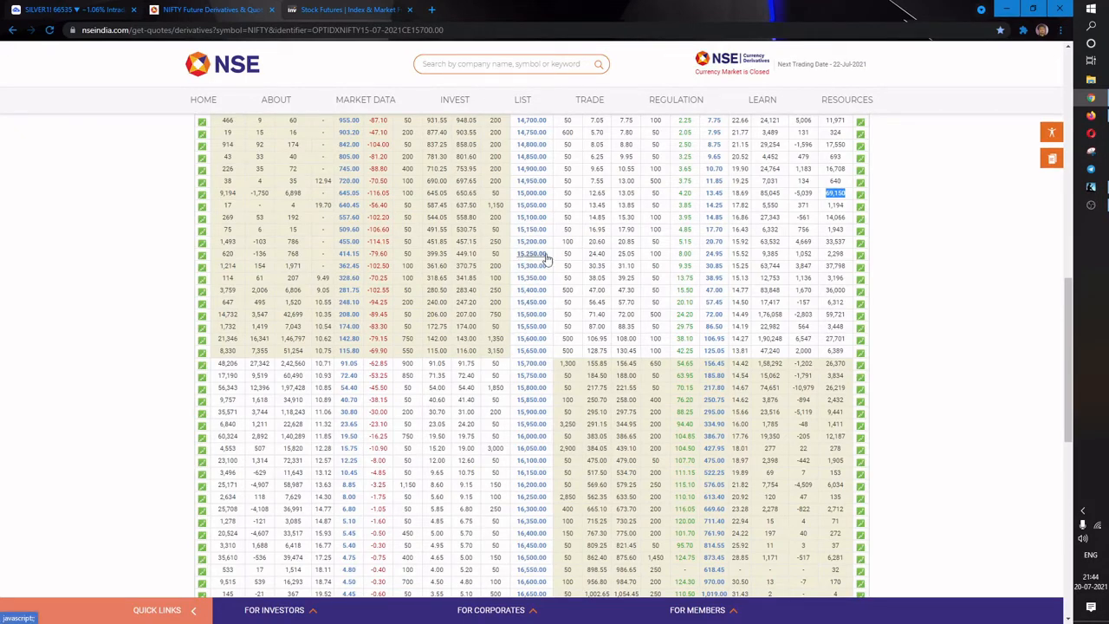
{"action": "left_click", "coordinate": [431, 10]}
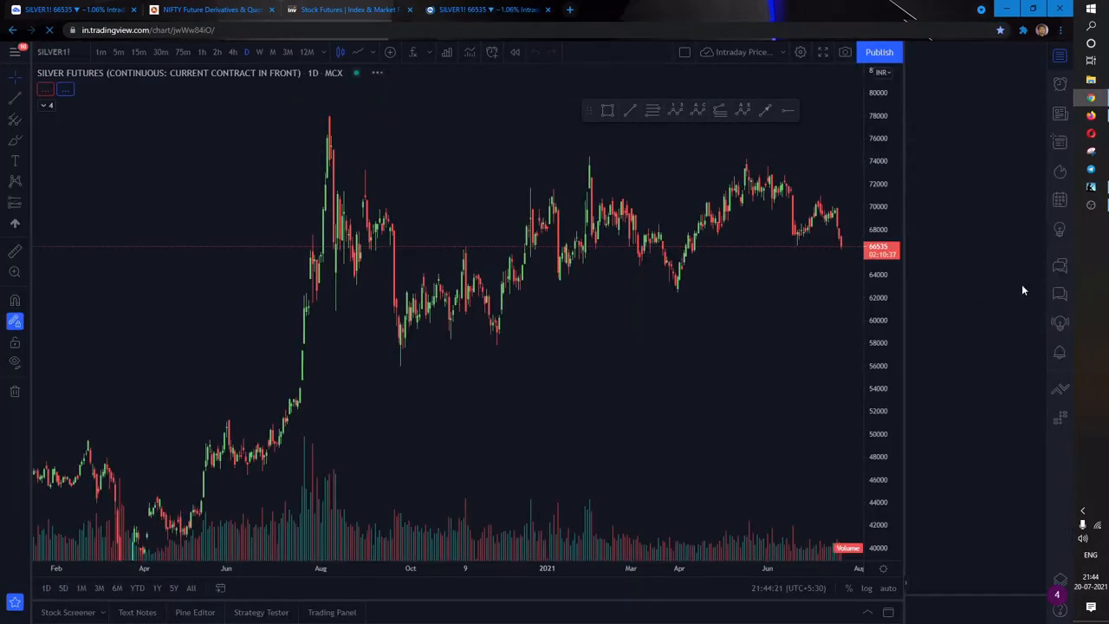
- Pick NIFTY from the watchlist and drag the 1h chart to leave space after the latest candles
{"action": "left_click", "coordinate": [925, 218]}
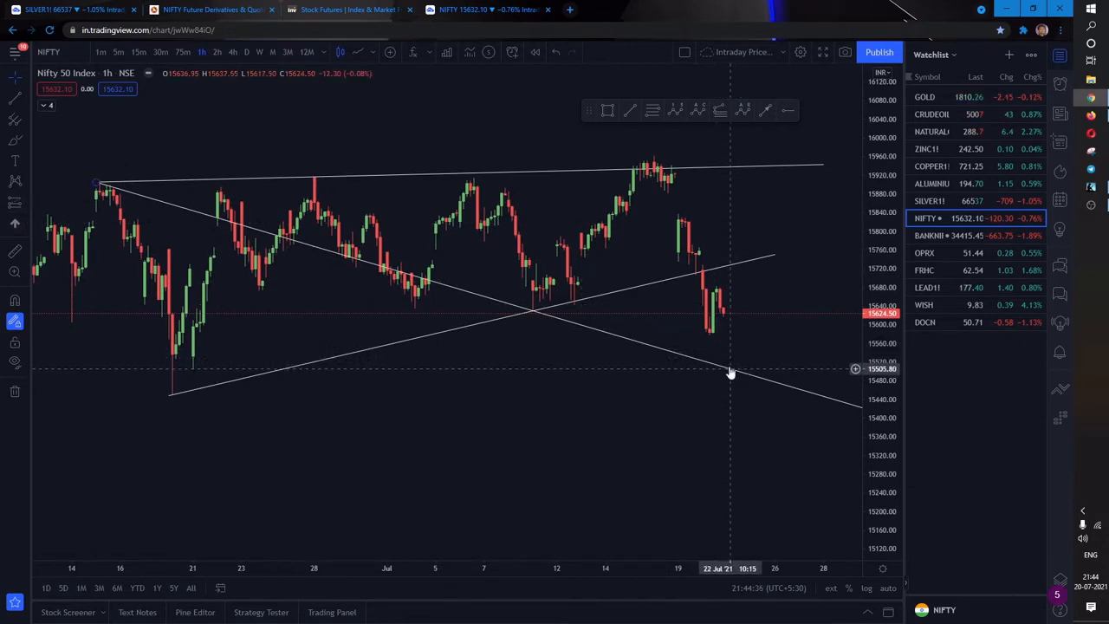
{"action": "mouse_move", "coordinate": [730, 372]}
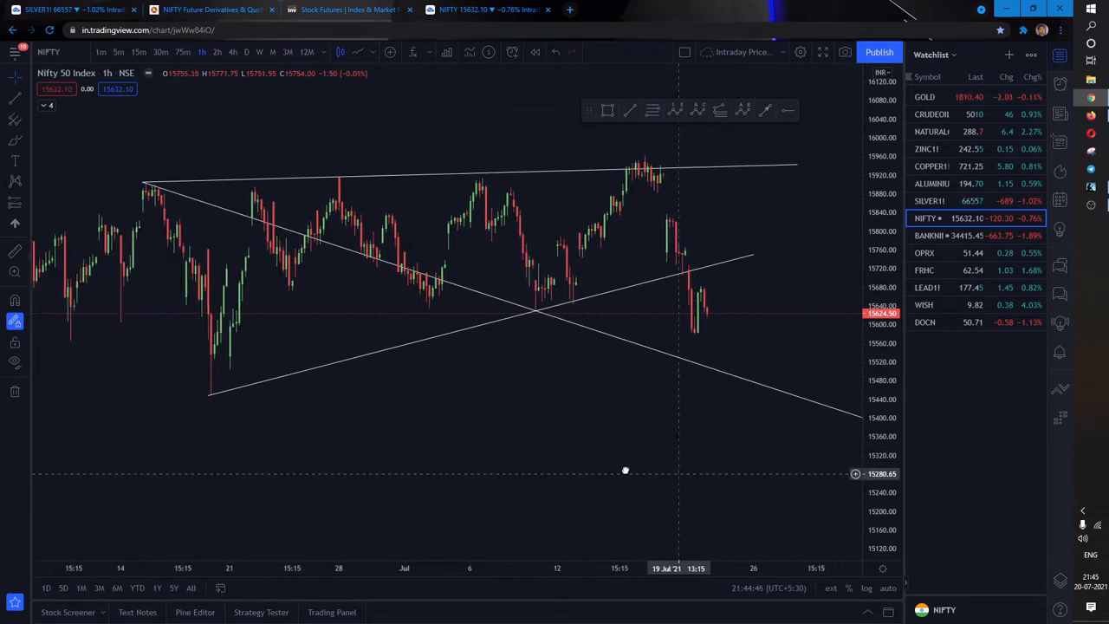
{"action": "left_click_drag", "start_coordinate": [626, 470], "coordinate": [750, 404]}
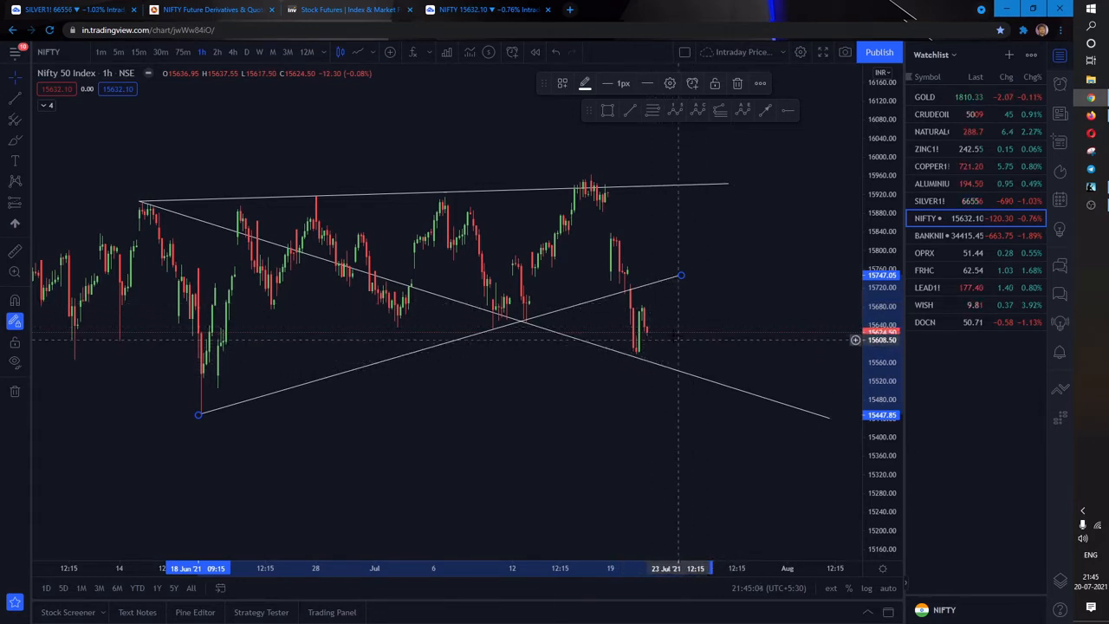
{"action": "mouse_move", "coordinate": [747, 276]}
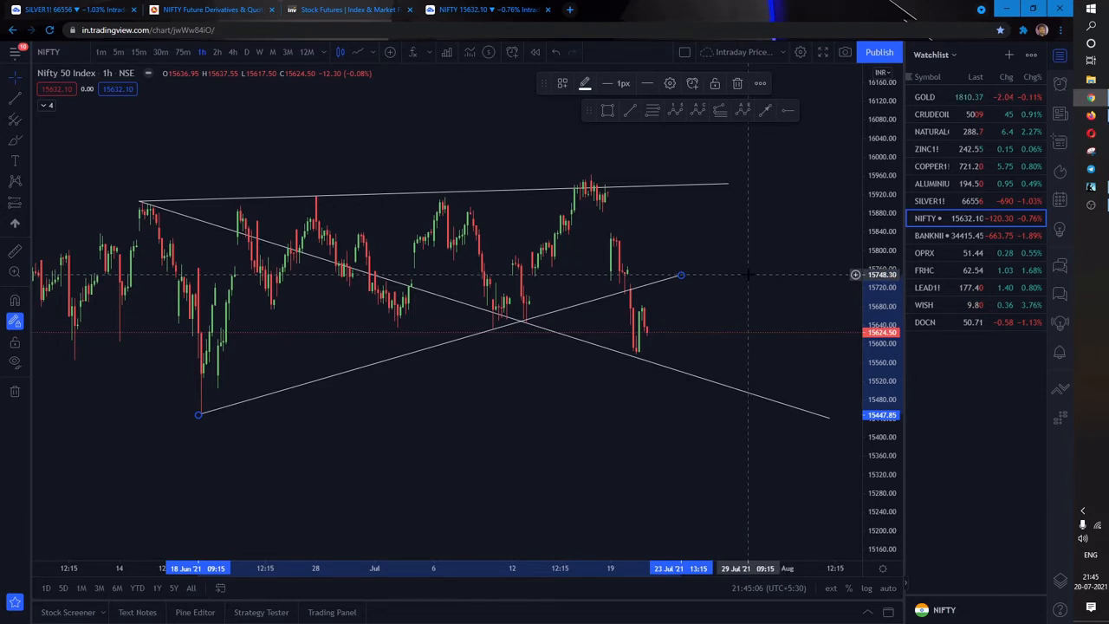